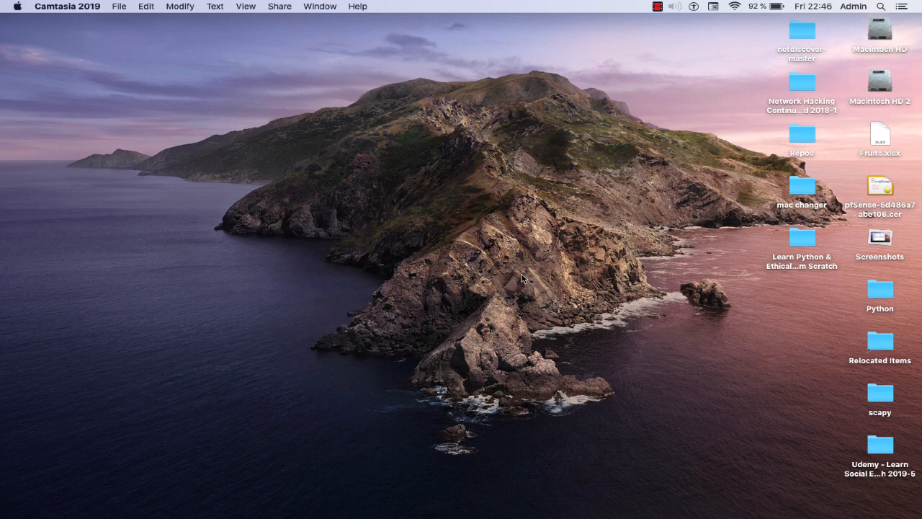
mouse_move(544, 265)
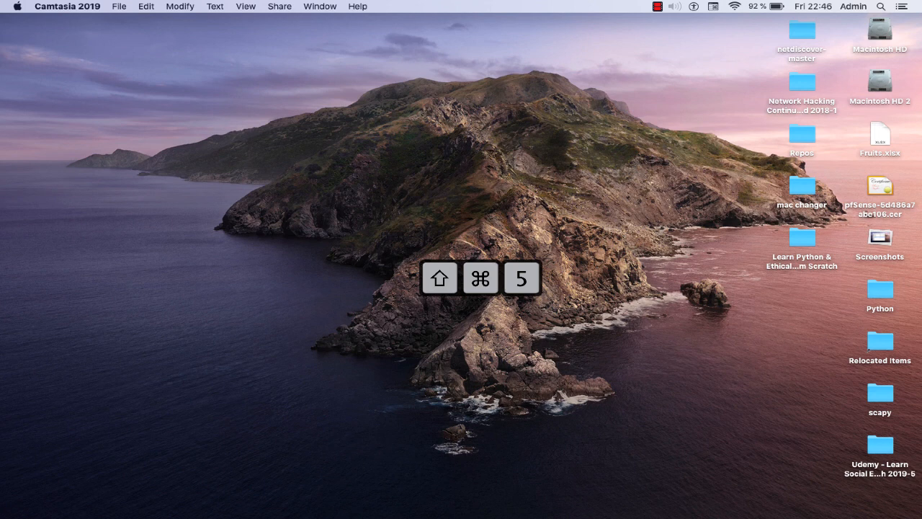
Summon the Screenshot toolbar over the desktop with Shift-Command-5
key(shift+cmd+5)
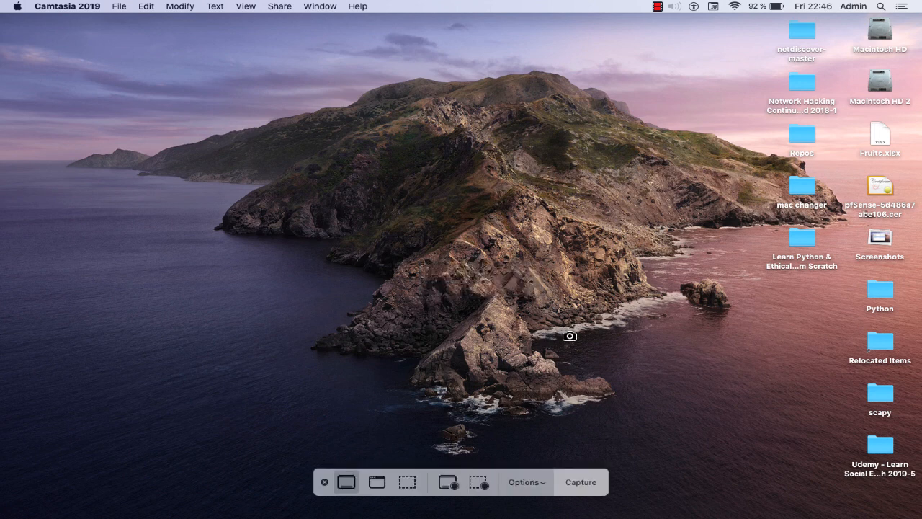
mouse_move(671, 415)
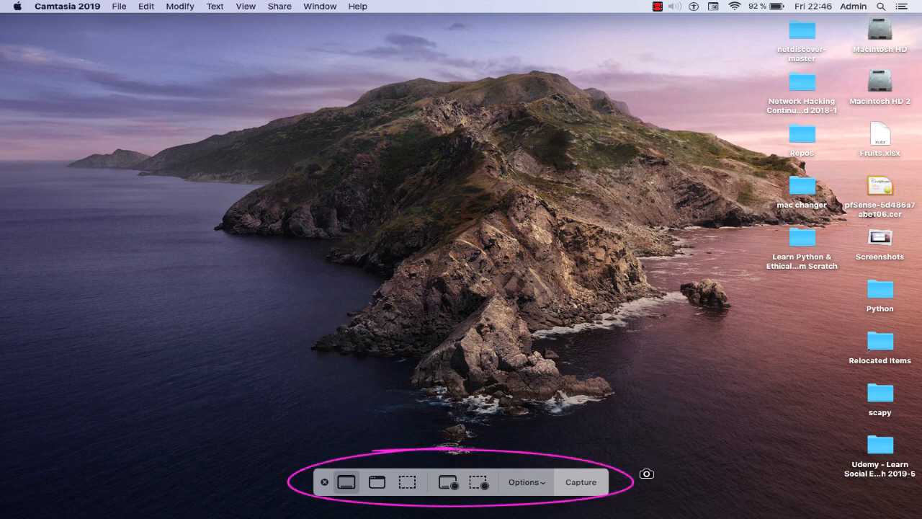
mouse_move(501, 510)
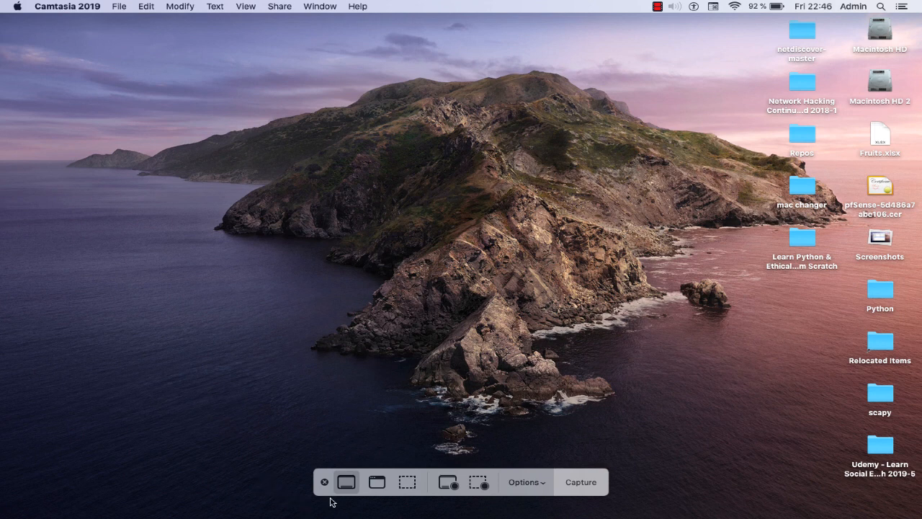
mouse_move(346, 481)
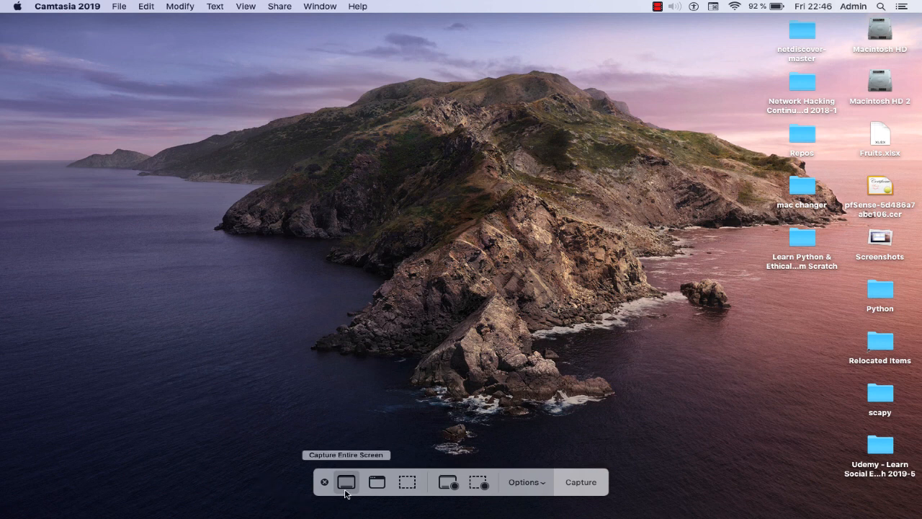
mouse_move(376, 481)
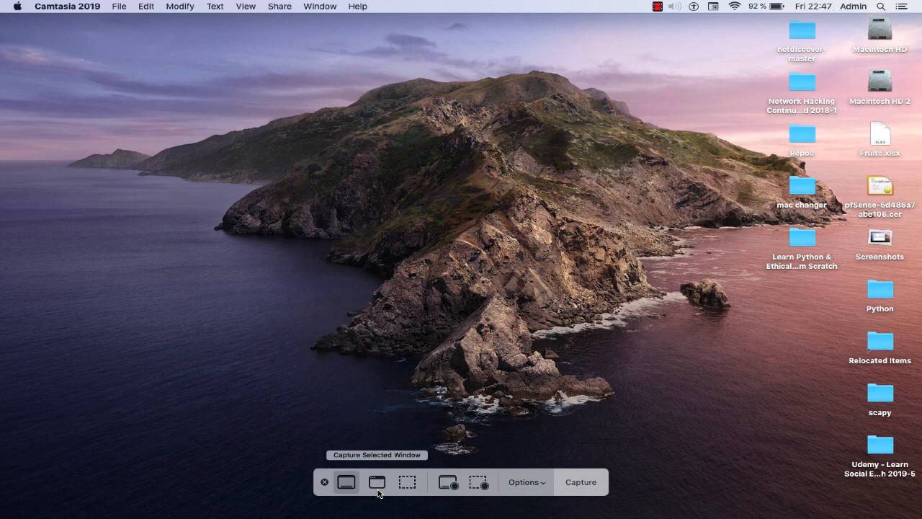
mouse_move(407, 481)
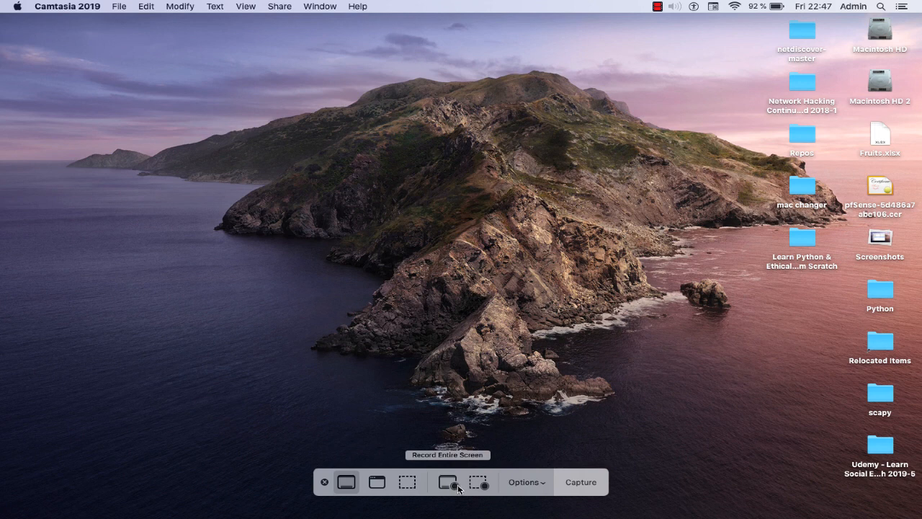
mouse_move(455, 489)
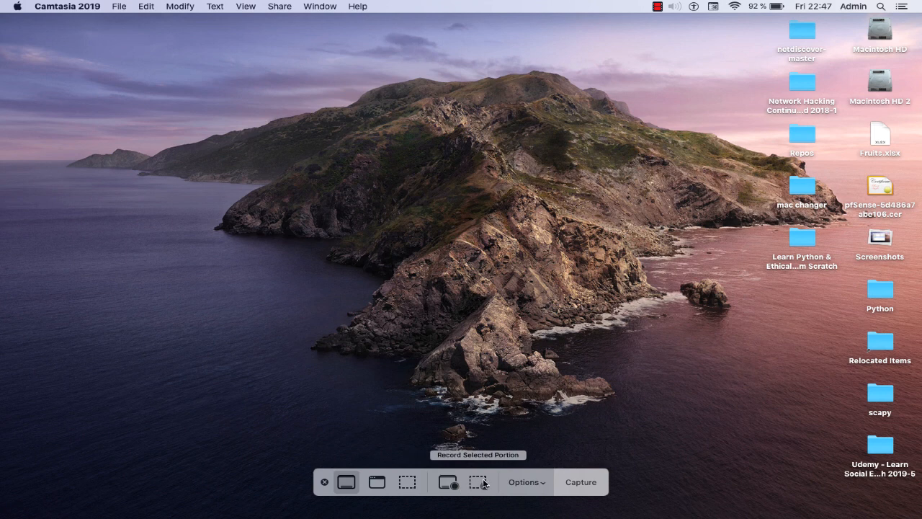
mouse_move(530, 489)
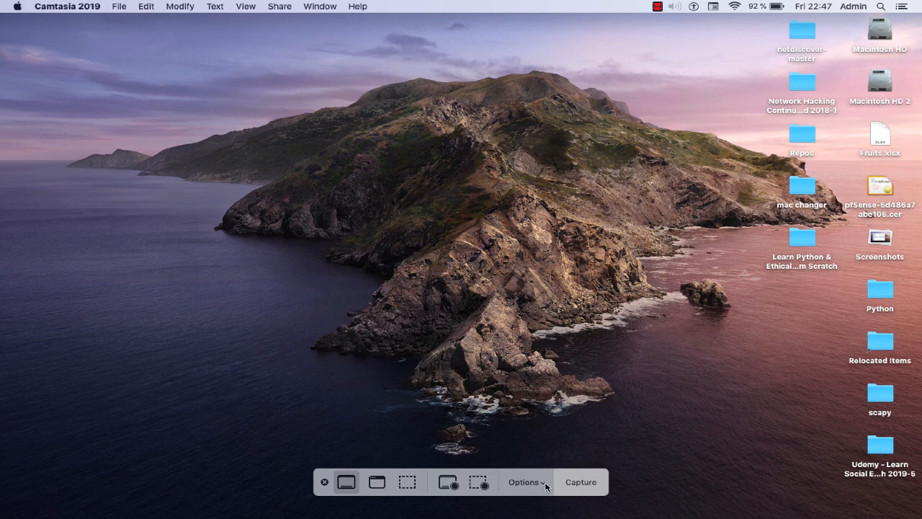
click(526, 481)
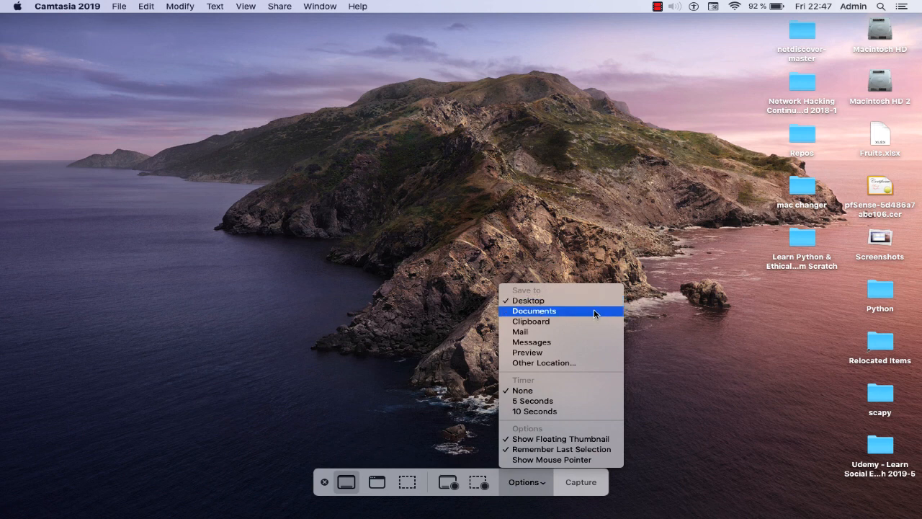
mouse_move(589, 342)
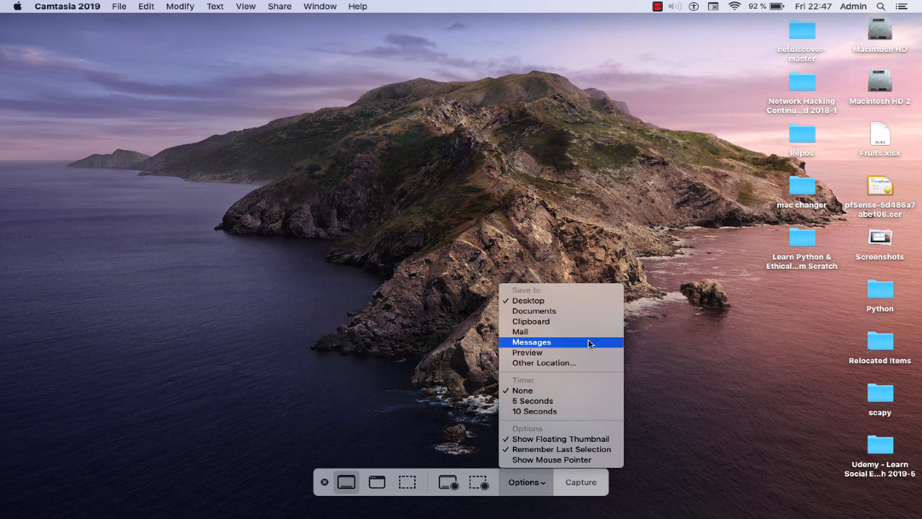
mouse_move(589, 351)
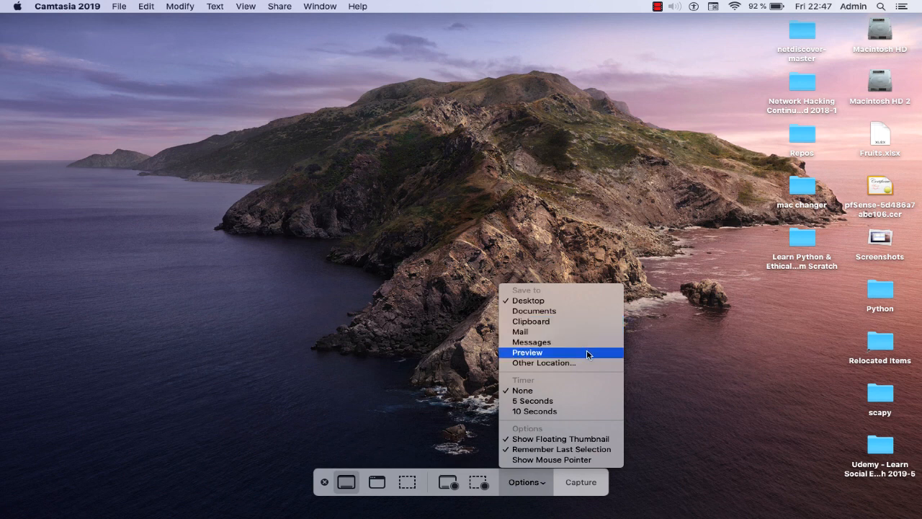
mouse_move(585, 363)
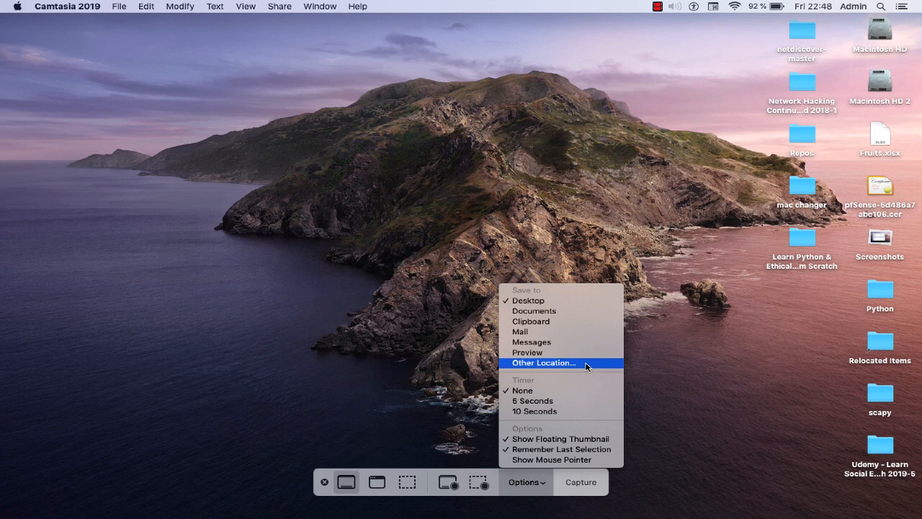
mouse_move(561, 389)
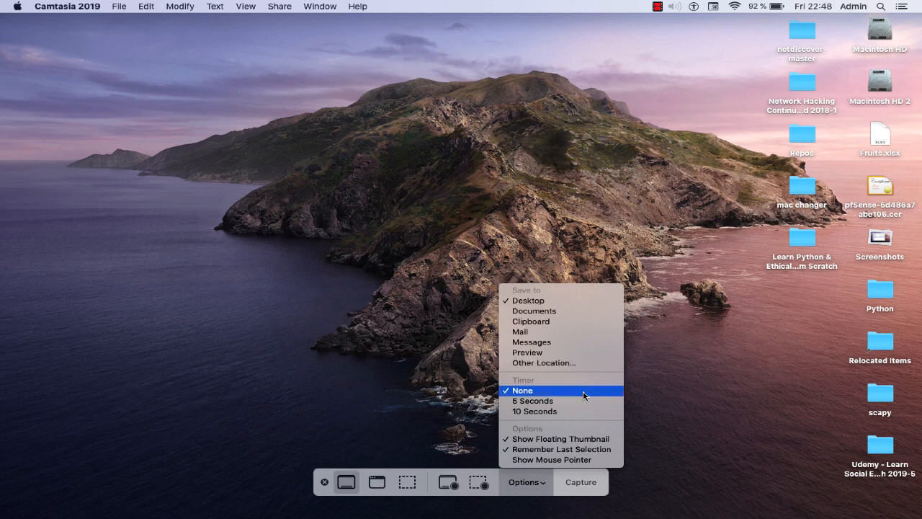
mouse_move(569, 449)
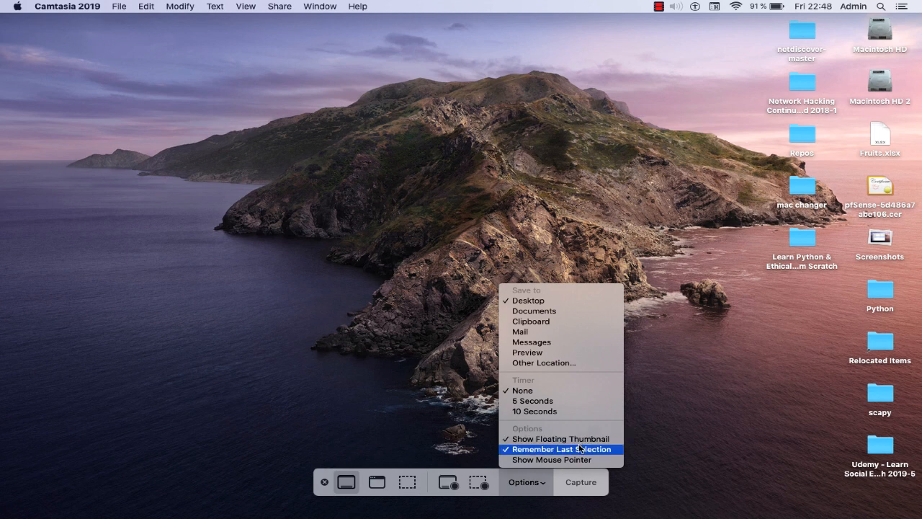
mouse_move(561, 438)
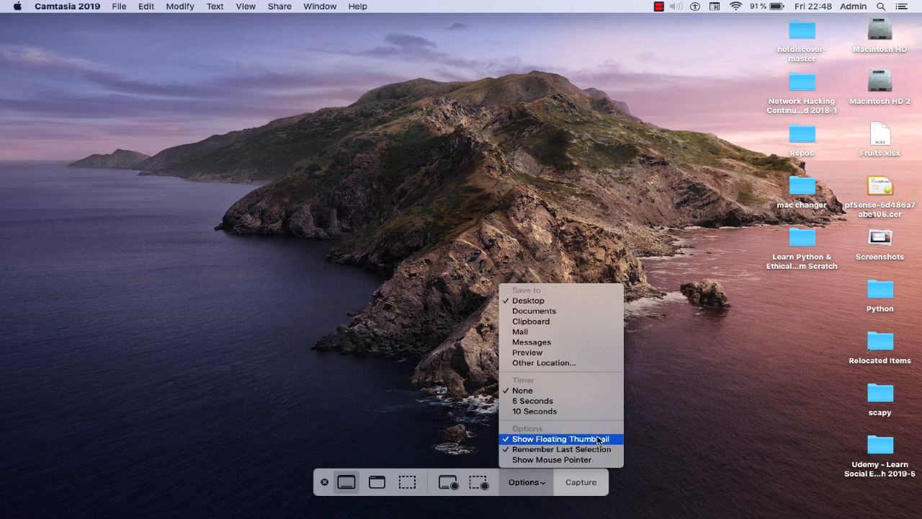
mouse_move(563, 449)
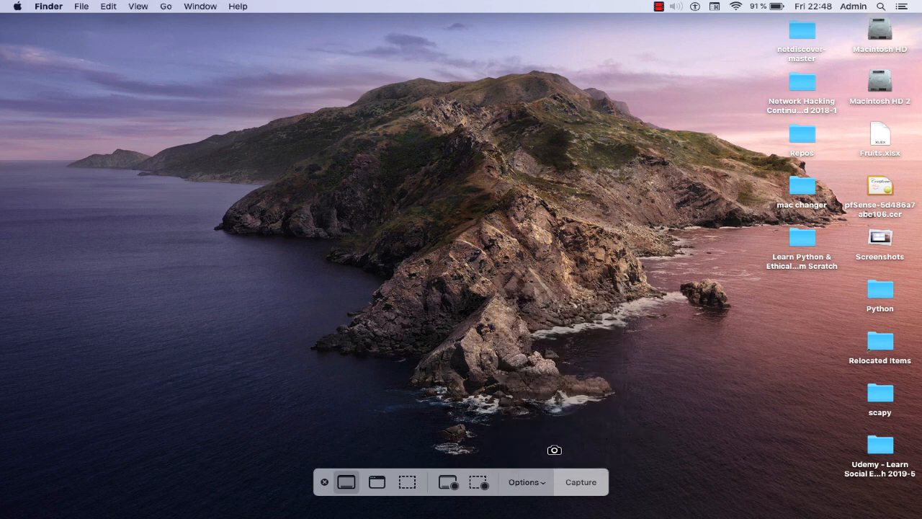
mouse_move(680, 311)
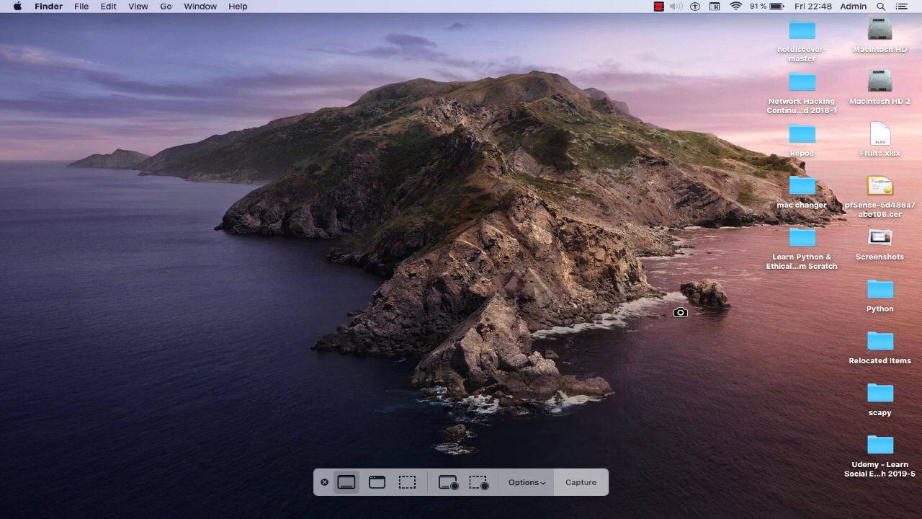
mouse_move(525, 291)
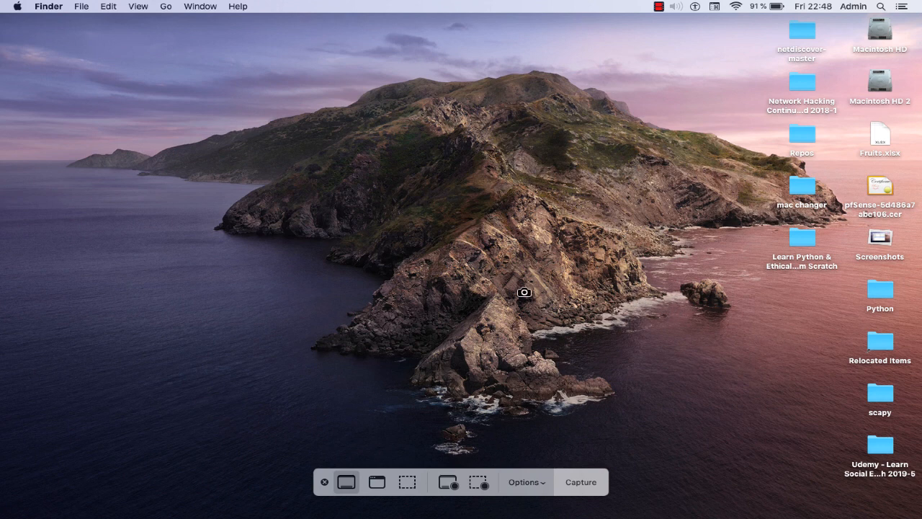
mouse_move(378, 360)
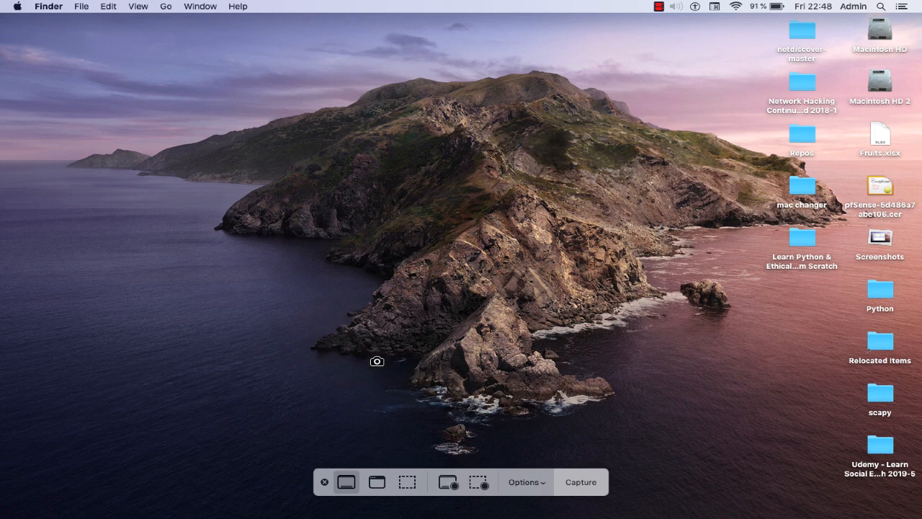
mouse_move(346, 481)
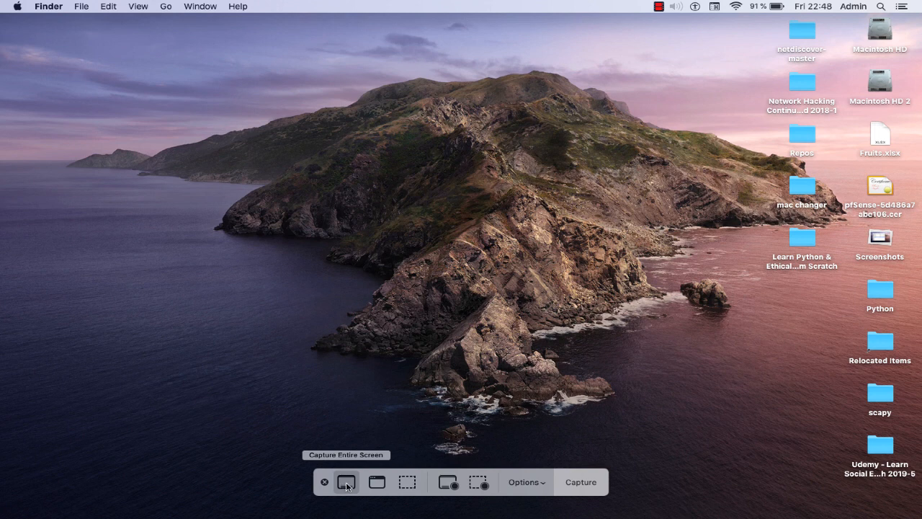
mouse_move(580, 481)
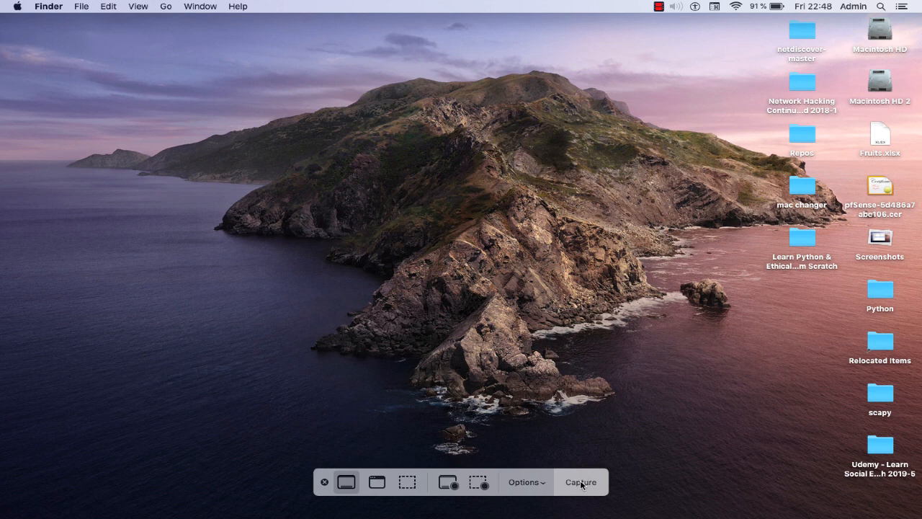
Capture the entire screen with the toolbar's Capture button
click(580, 481)
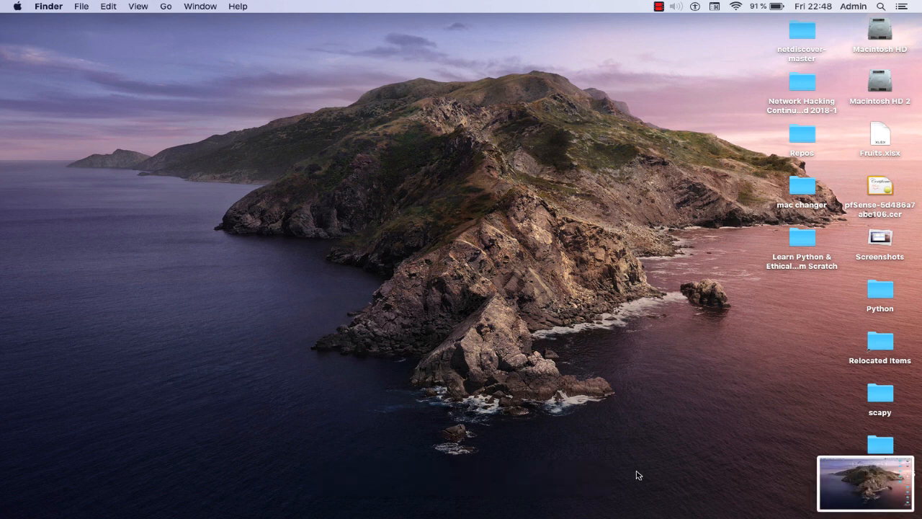
mouse_move(854, 487)
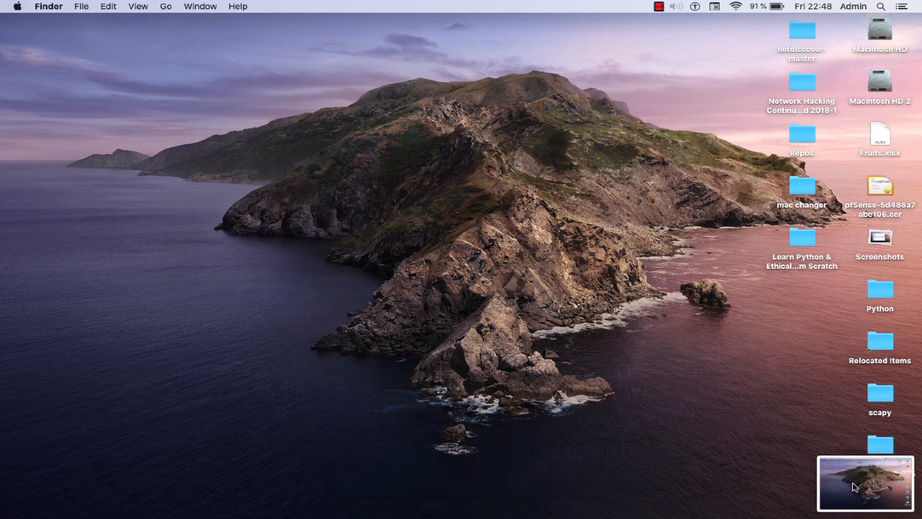
Bring the new full-screen capture into the markup preview window
click(865, 483)
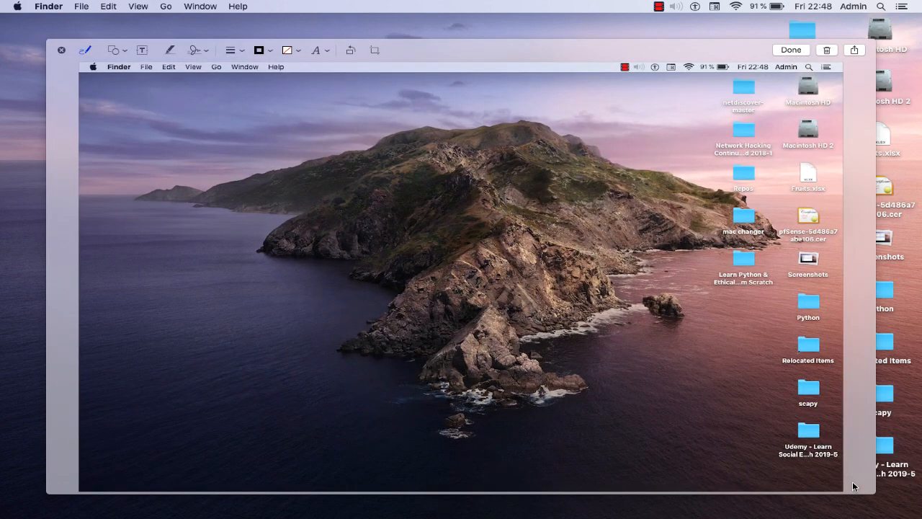
mouse_move(651, 395)
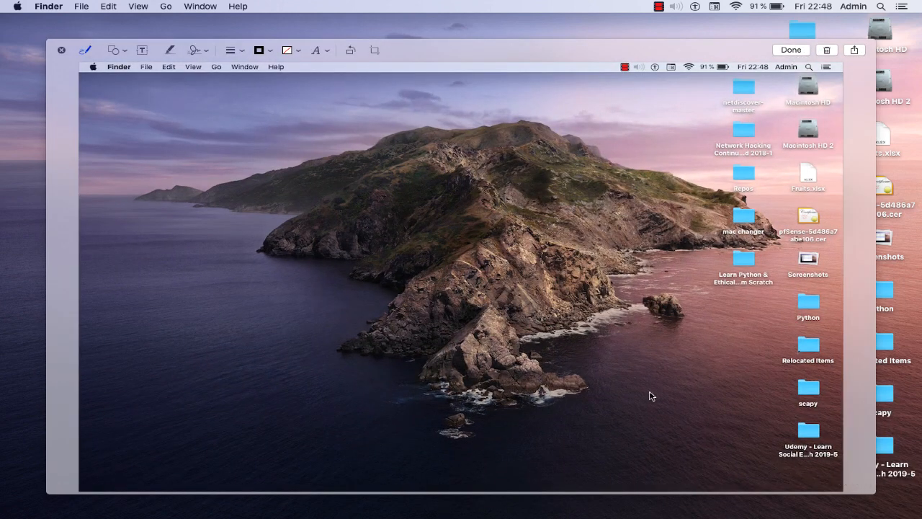
mouse_move(530, 130)
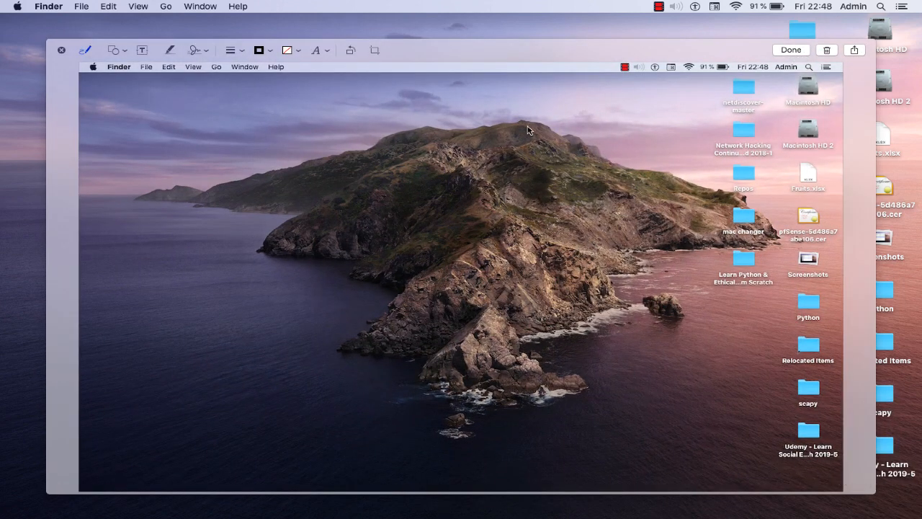
mouse_move(726, 326)
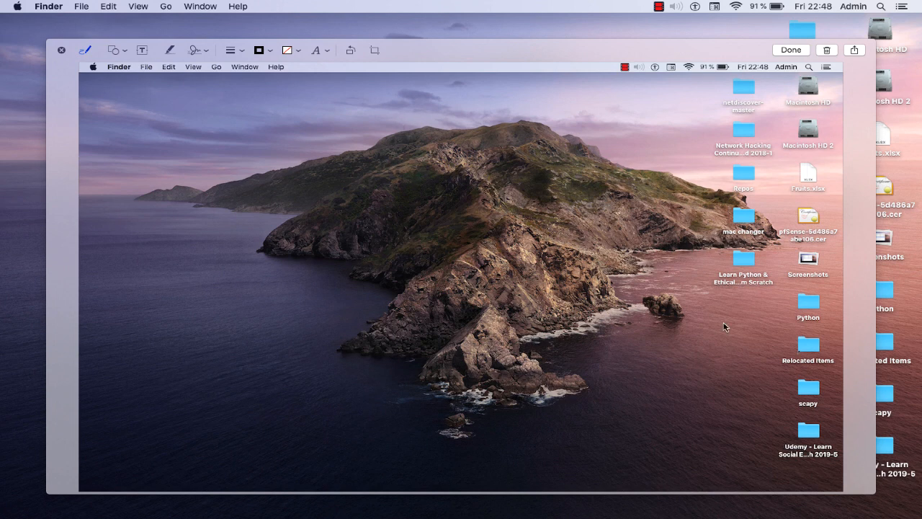
mouse_move(225, 231)
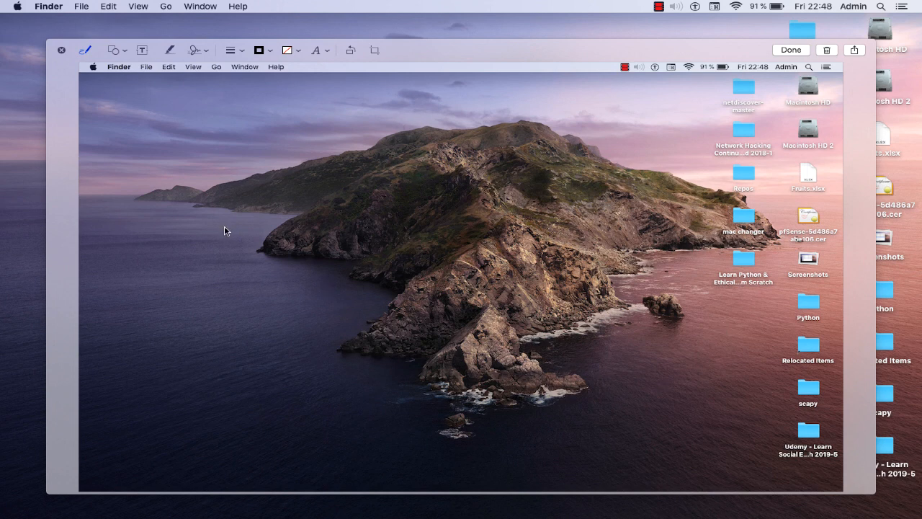
mouse_move(66, 70)
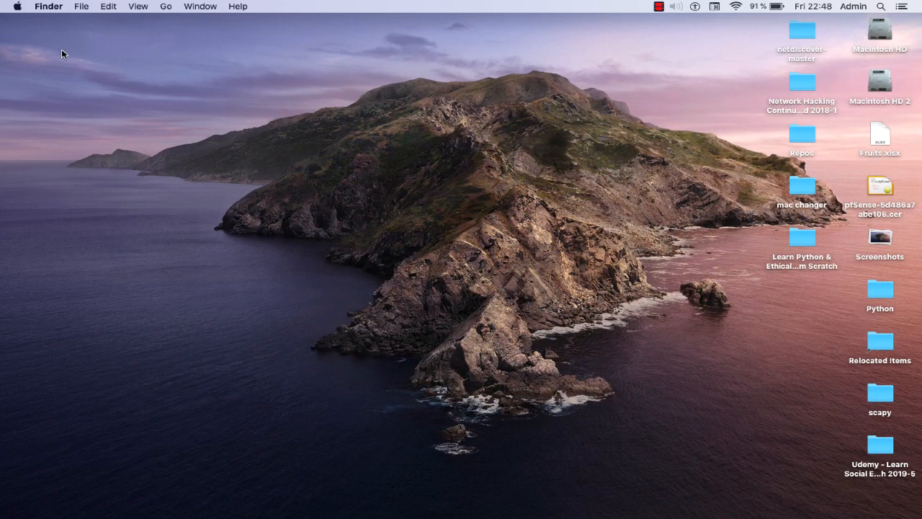
mouse_move(565, 316)
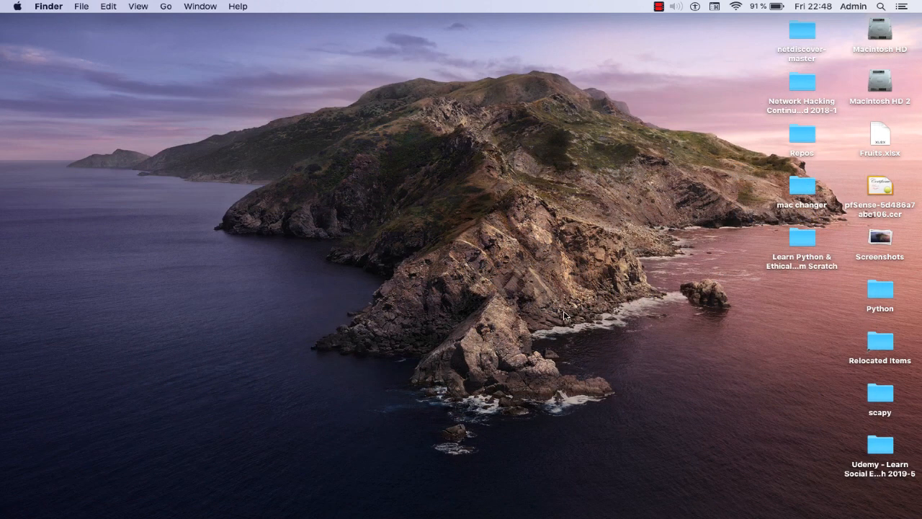
mouse_move(596, 306)
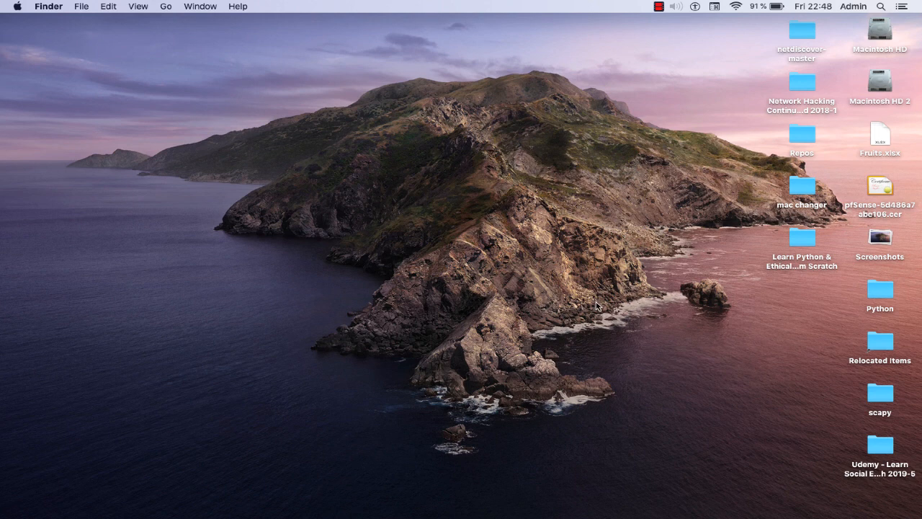
mouse_move(596, 308)
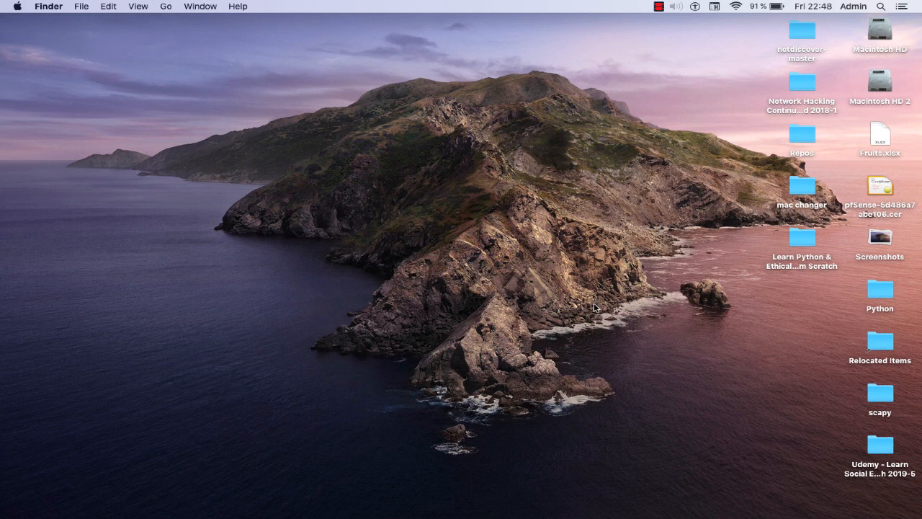
mouse_move(664, 282)
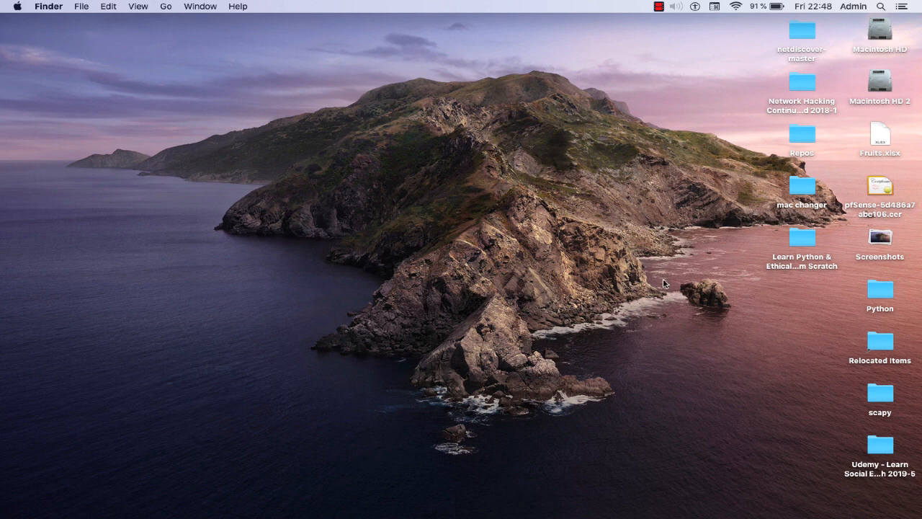
mouse_move(782, 277)
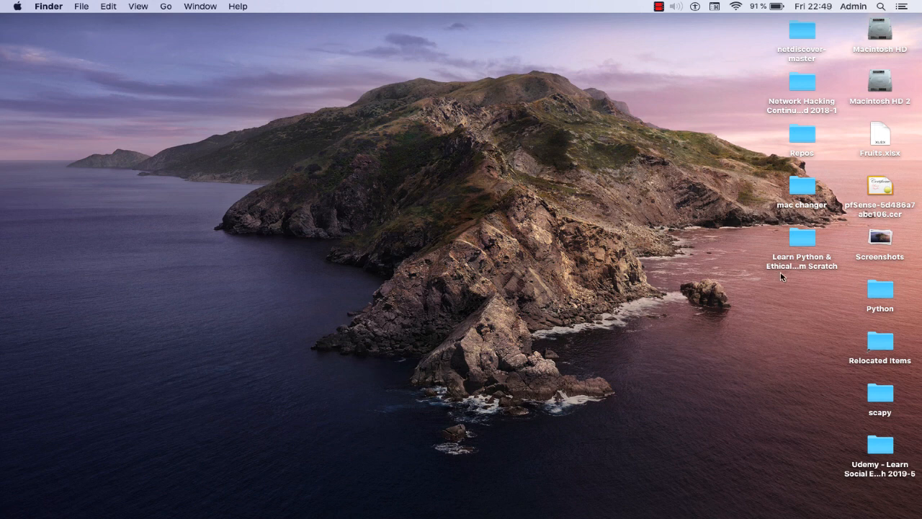
Open the Learn Python & Ethical Hacking From Scratch desktop folder in a Finder window
click(801, 236)
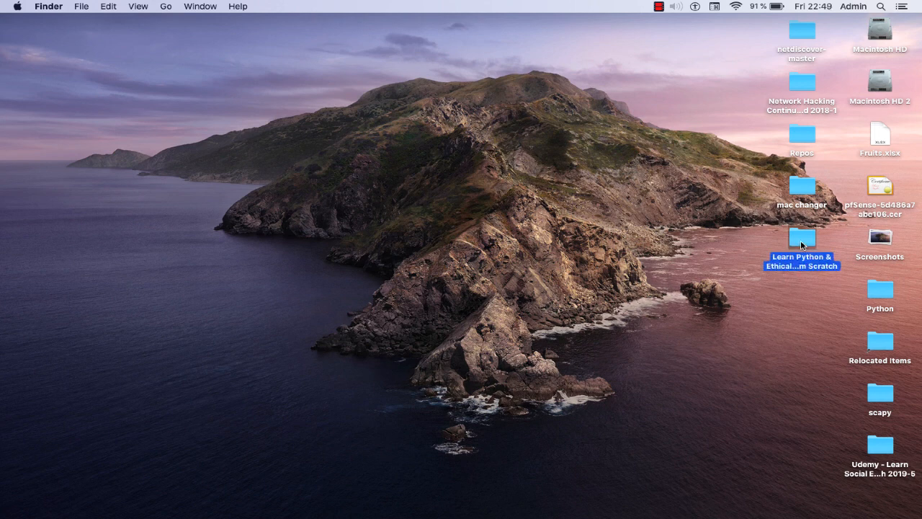
double_click(801, 248)
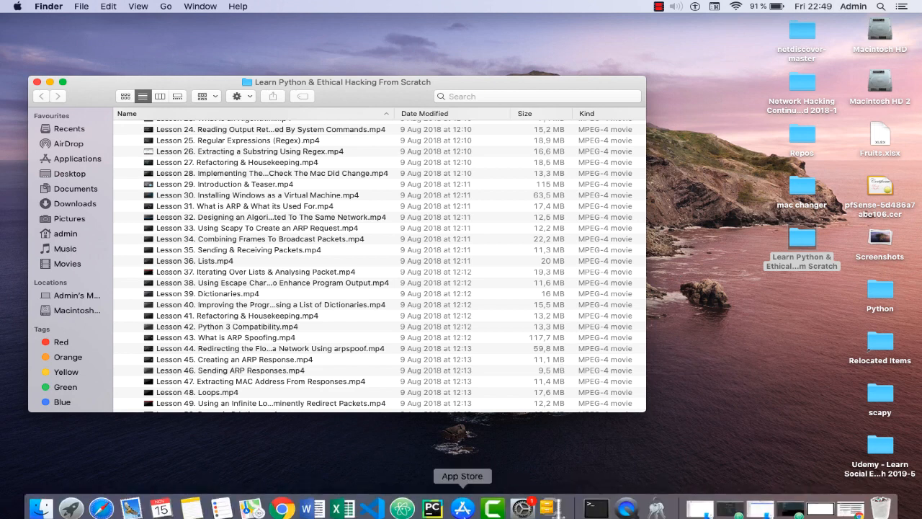
Summon the Screenshot toolbar over the Learn Python Finder window
key(shift+cmd+5)
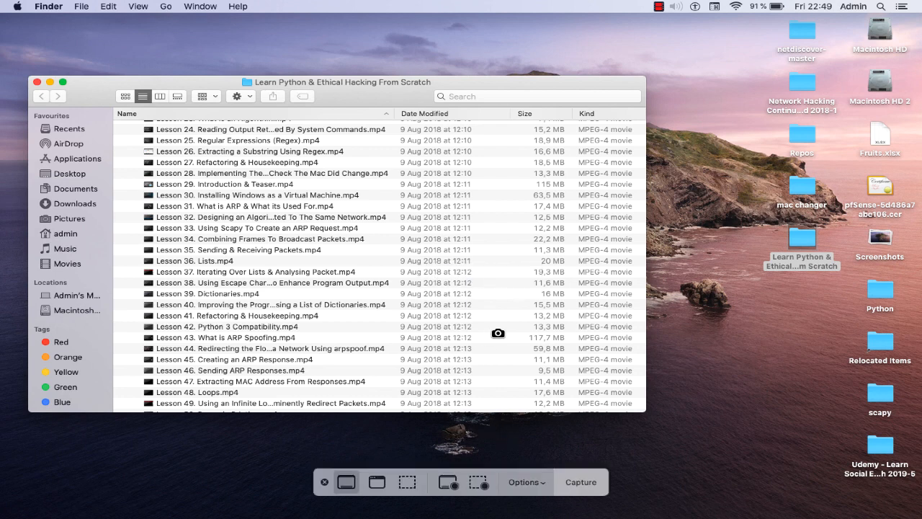
mouse_move(310, 186)
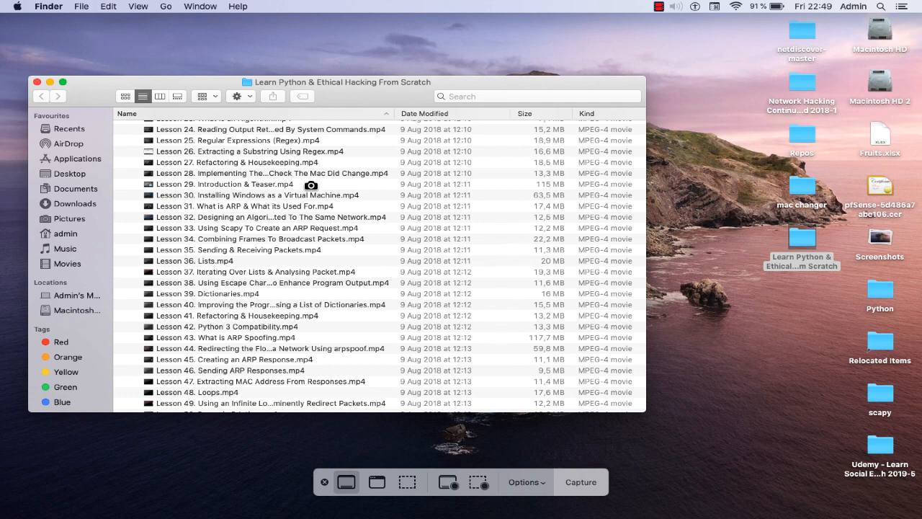
mouse_move(363, 425)
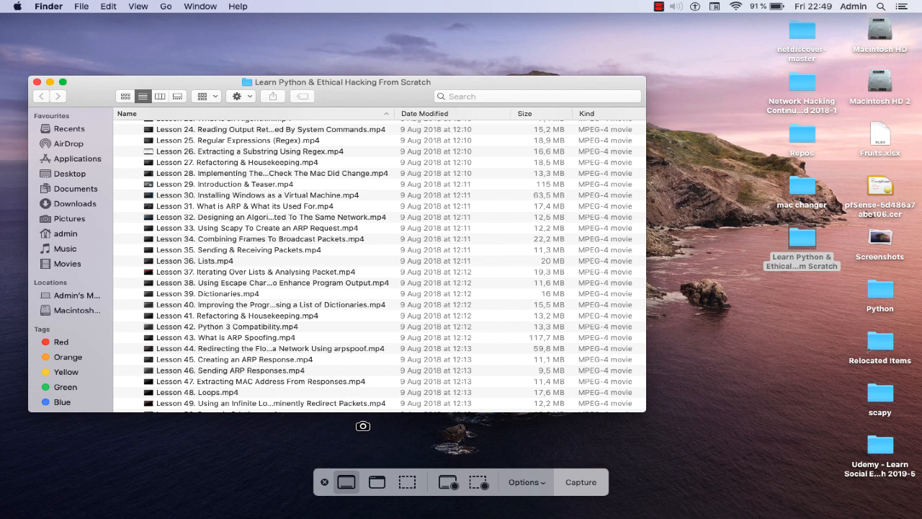
mouse_move(377, 481)
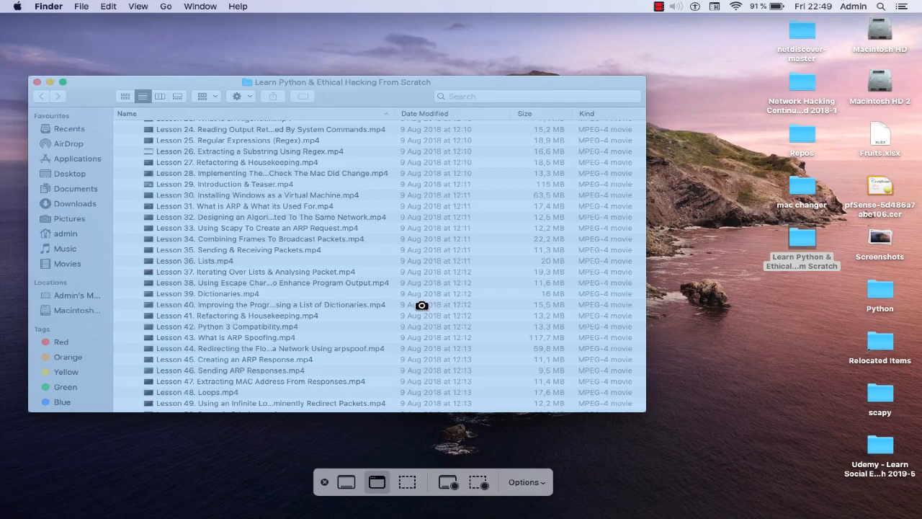
mouse_move(373, 247)
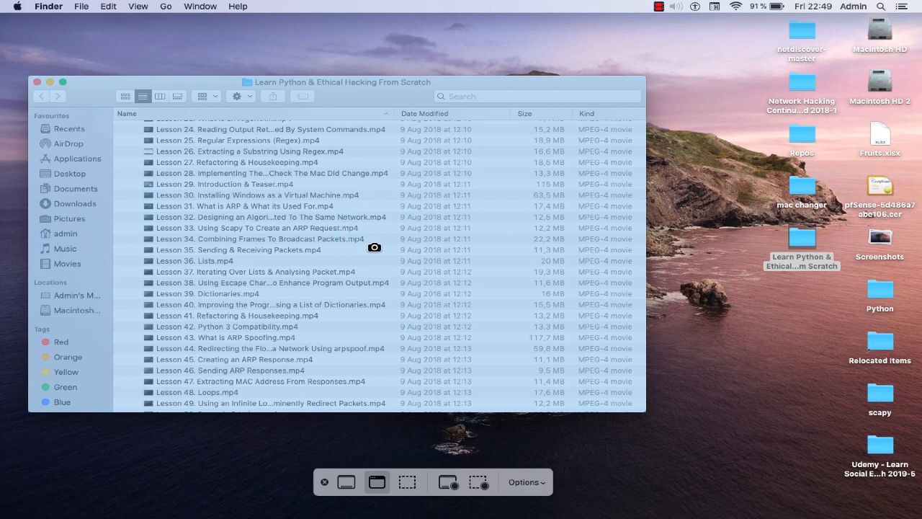
mouse_move(391, 224)
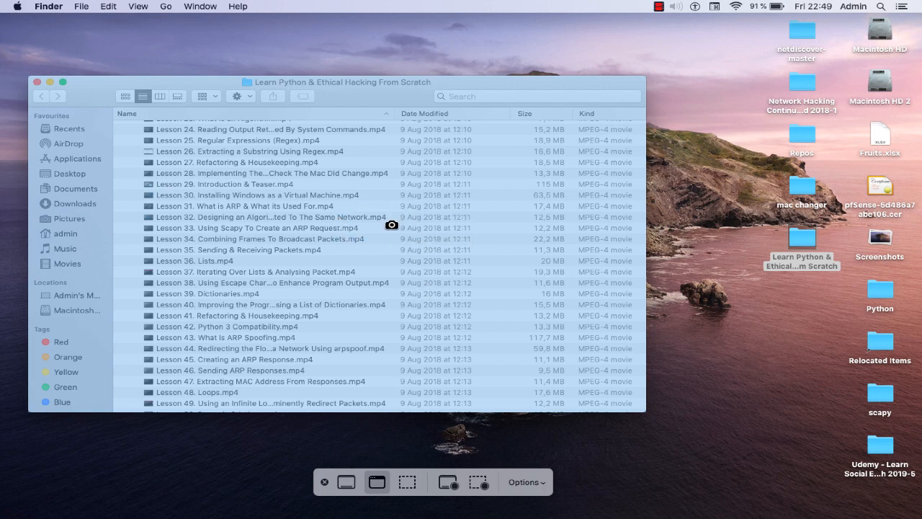
mouse_move(366, 173)
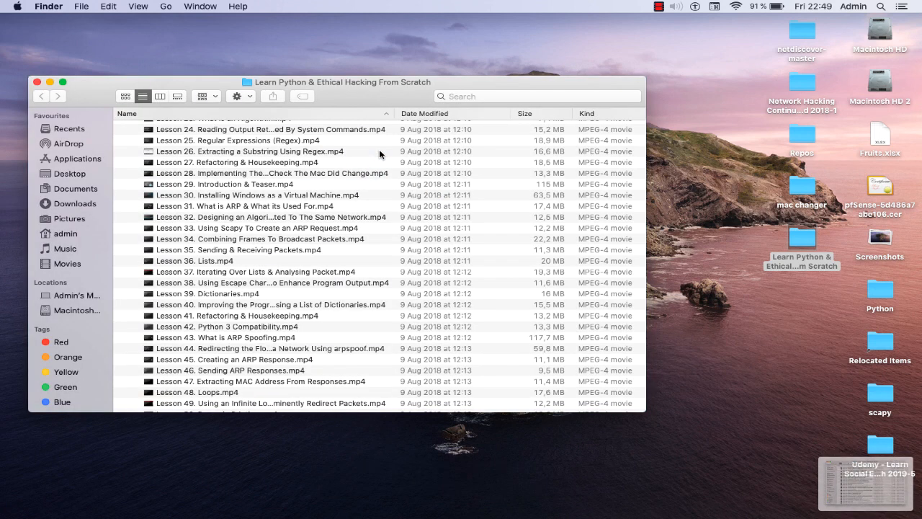
mouse_move(789, 401)
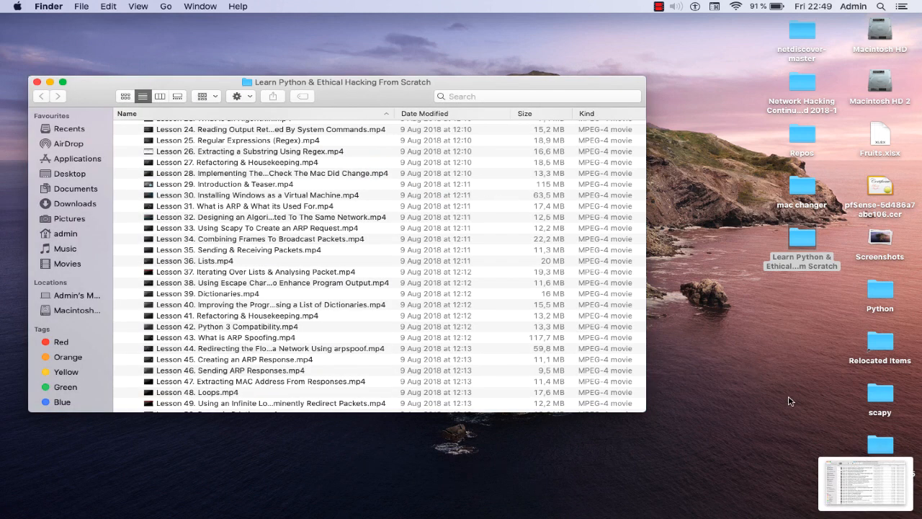
mouse_move(857, 475)
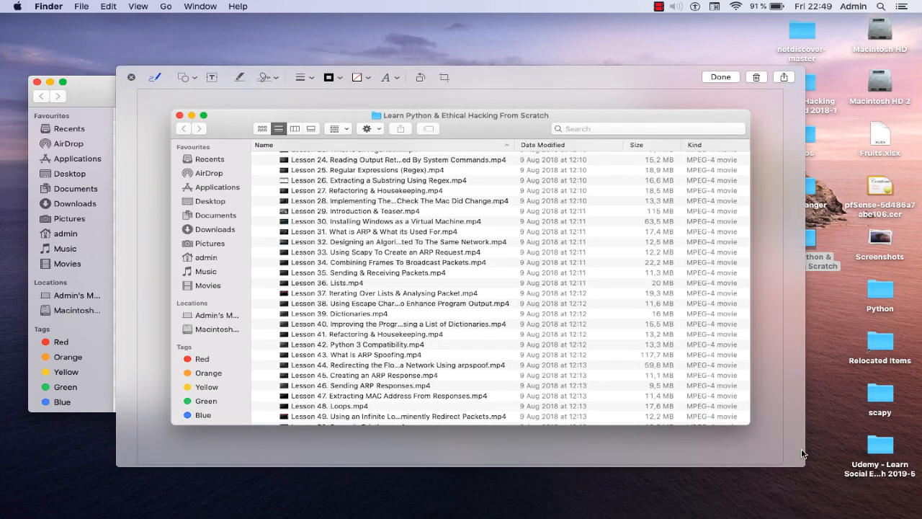
mouse_move(474, 305)
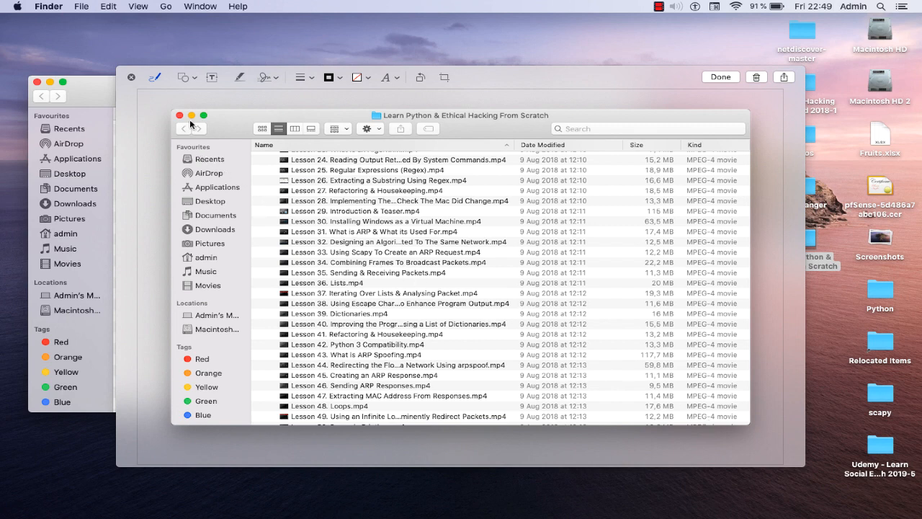
mouse_move(575, 380)
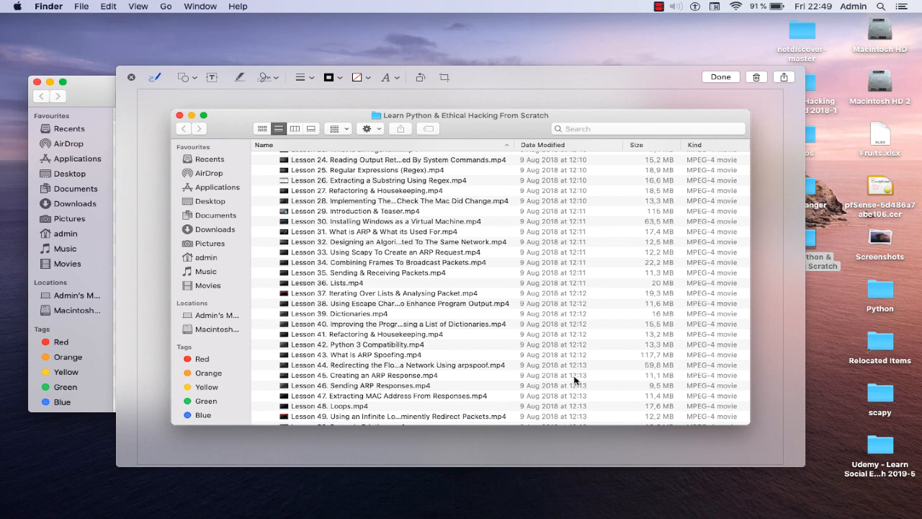
mouse_move(527, 103)
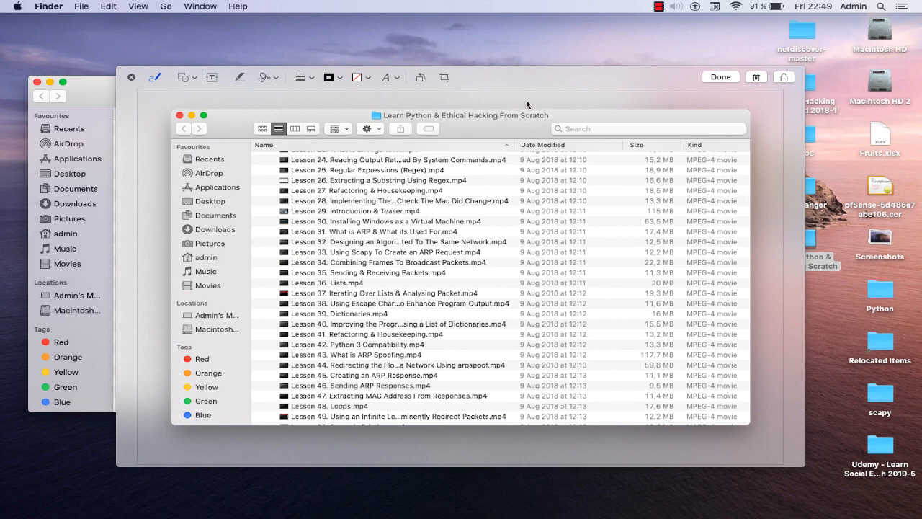
mouse_move(132, 79)
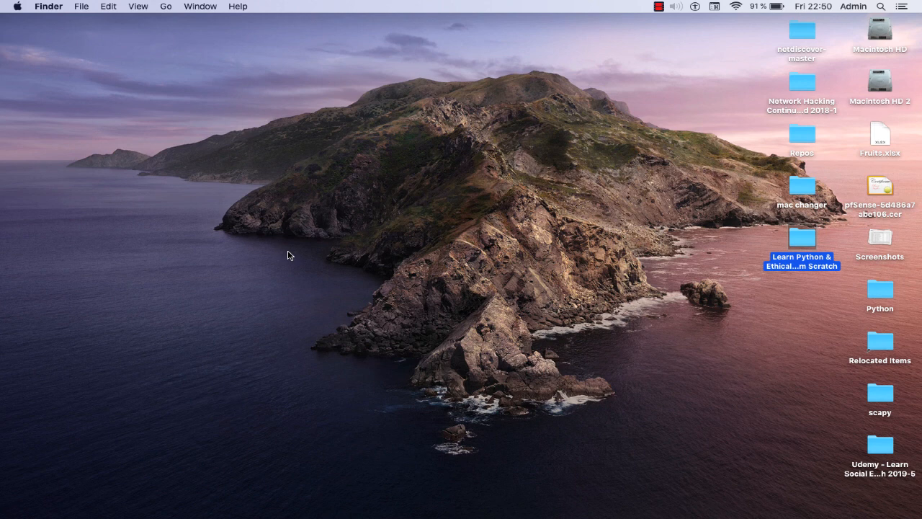
mouse_move(299, 253)
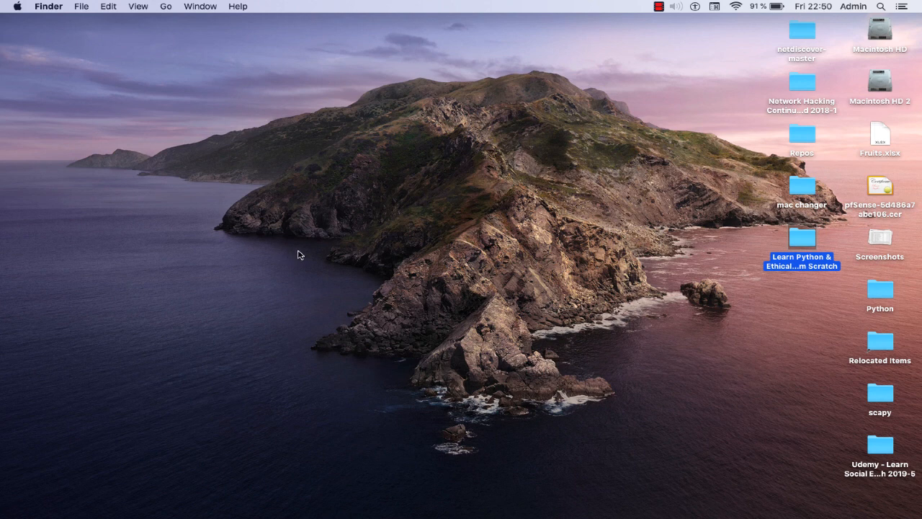
Bring the Screenshot toolbar back, set to capture a selected portion
key(shift+cmd+5)
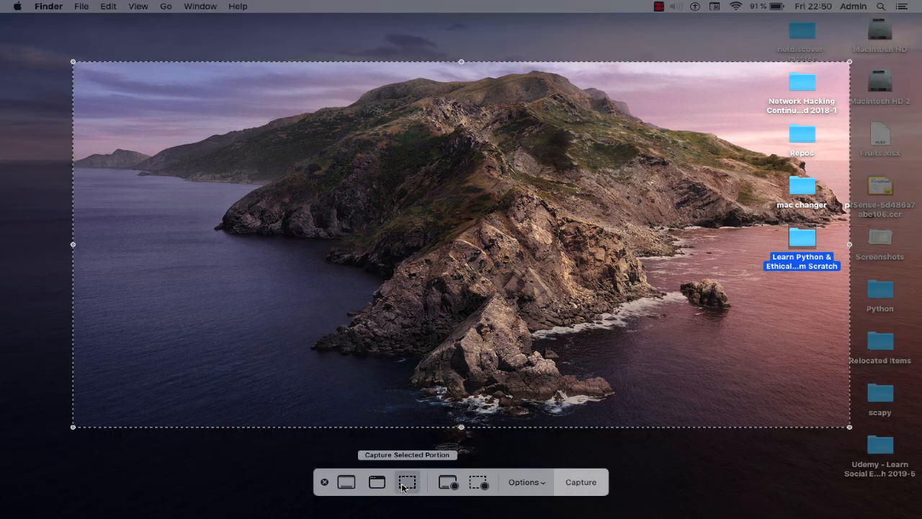
mouse_move(123, 382)
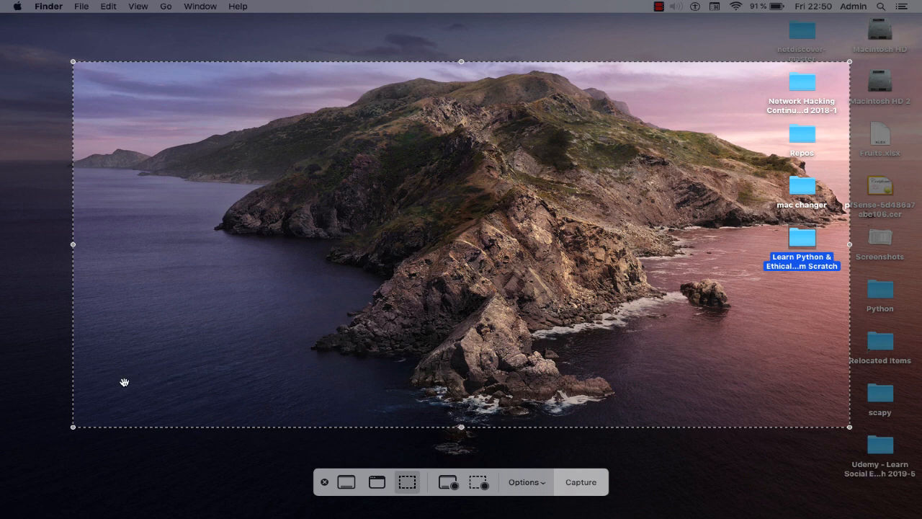
Fit the selection rectangle around the desktop folder column and capture it
drag(72, 426, 300, 367)
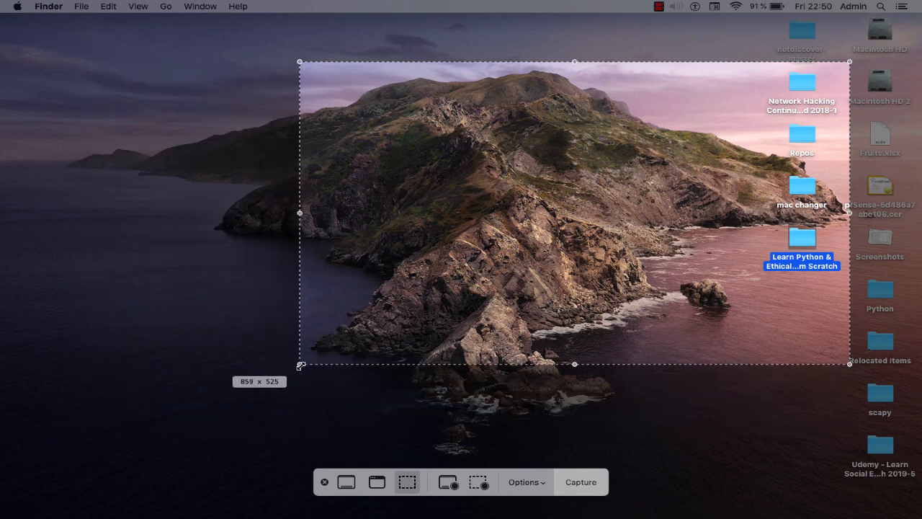
drag(301, 366, 749, 264)
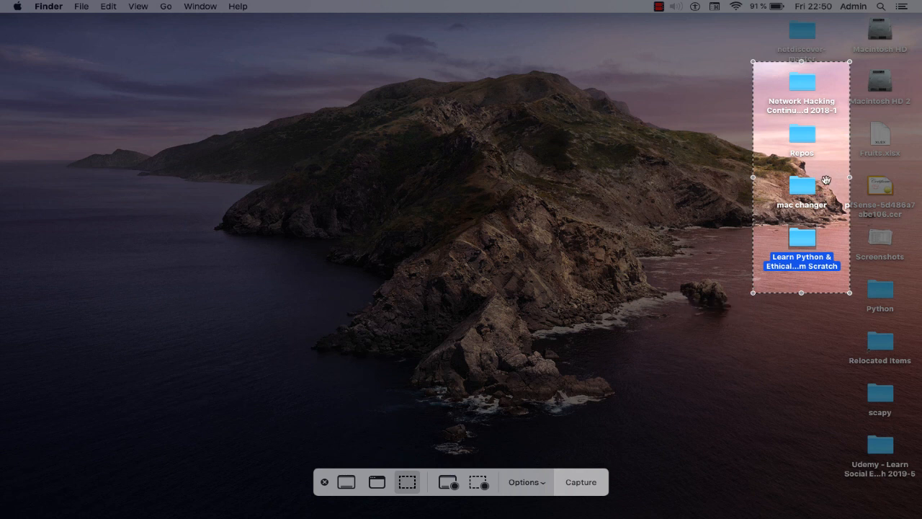
mouse_move(790, 311)
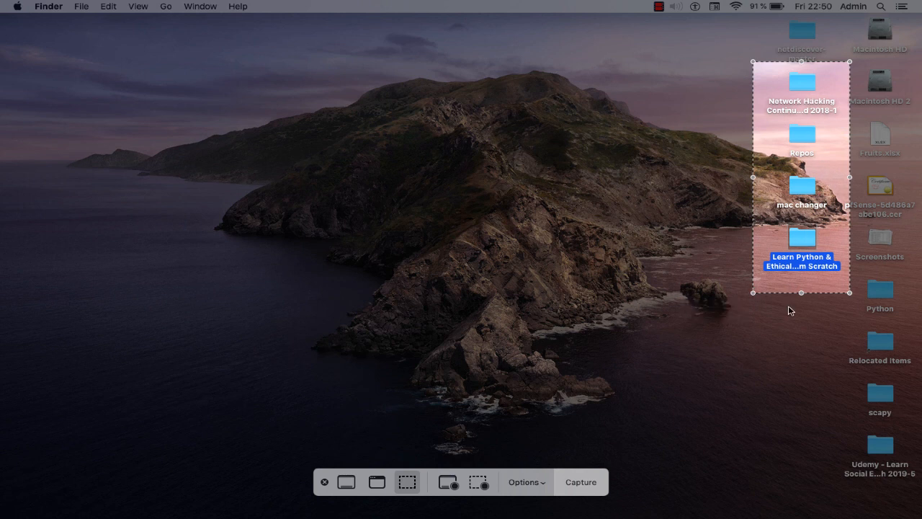
mouse_move(609, 434)
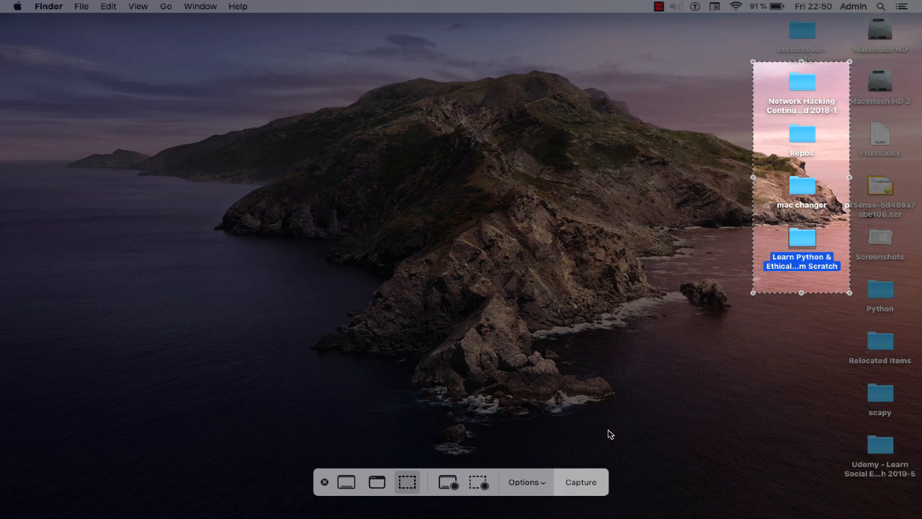
mouse_move(581, 481)
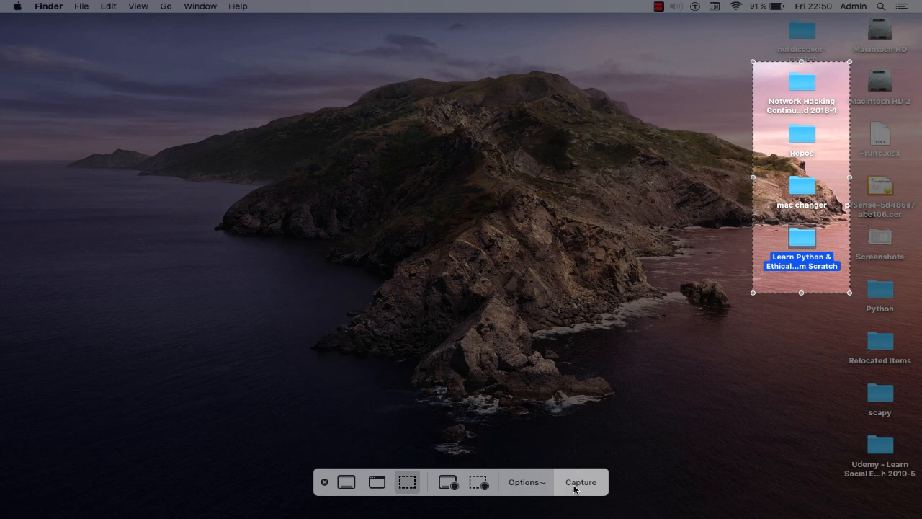
click(581, 481)
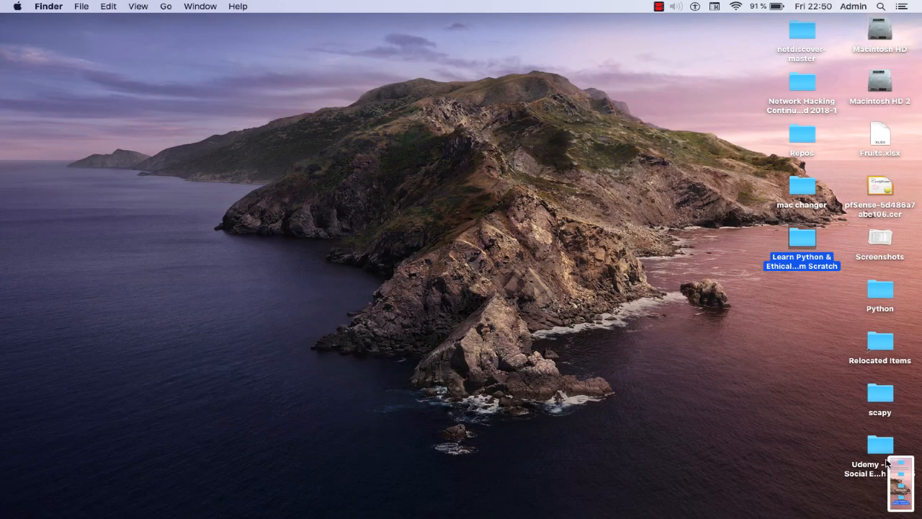
Bring the folder-column capture into the markup preview window
click(899, 476)
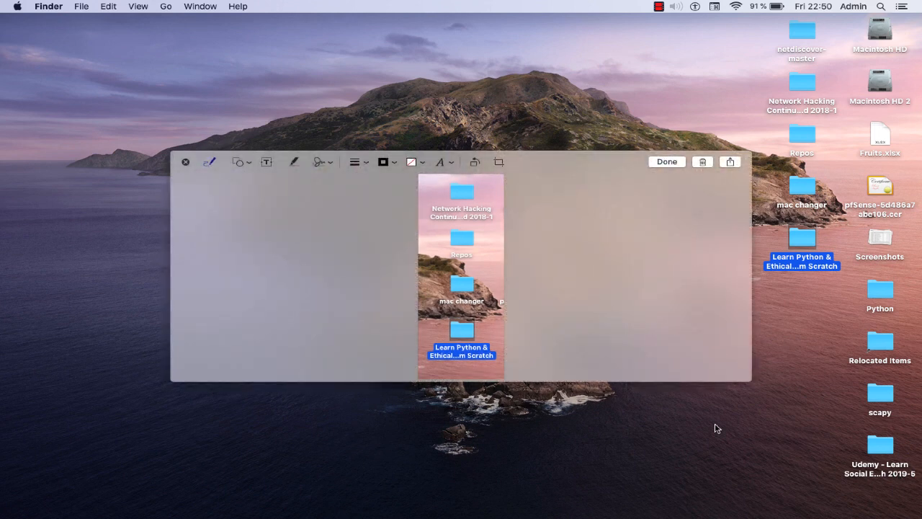
mouse_move(435, 192)
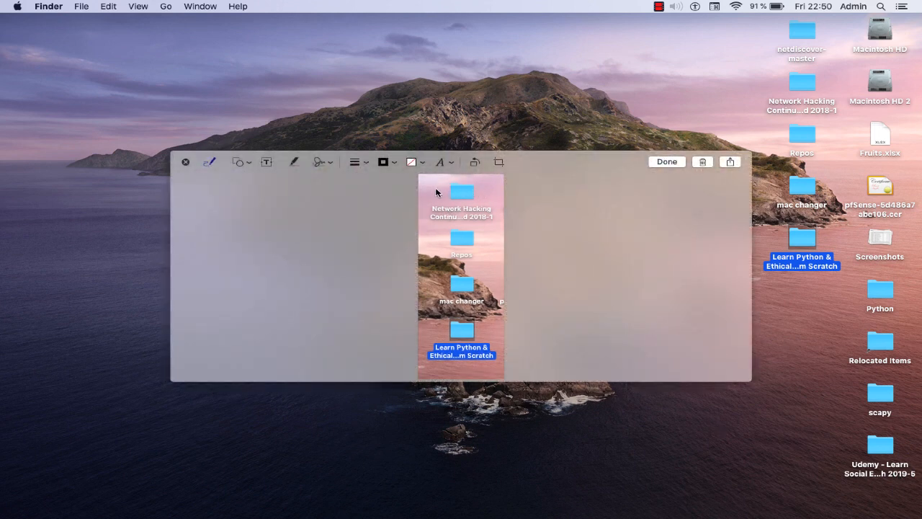
mouse_move(500, 325)
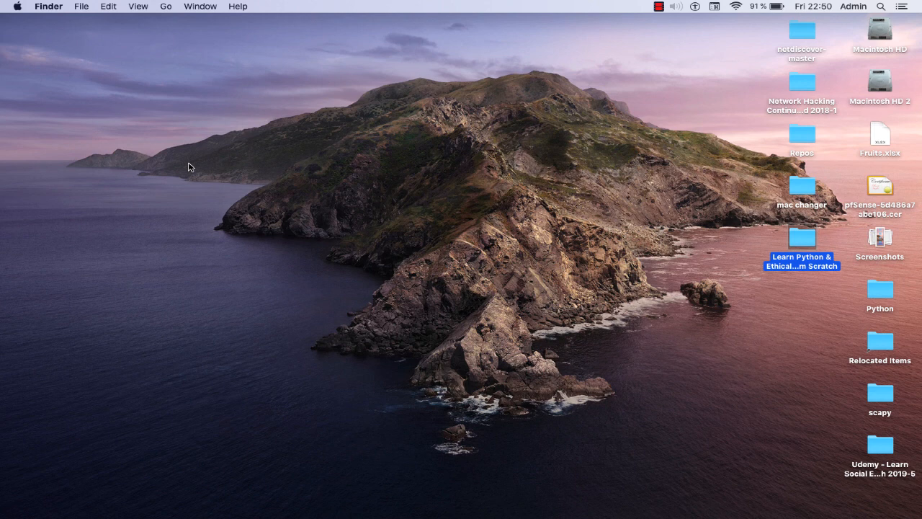
mouse_move(239, 189)
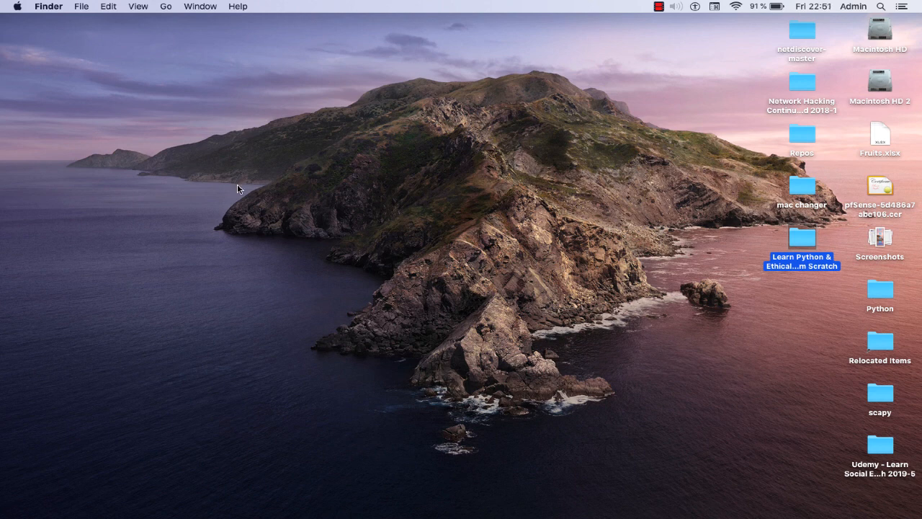
mouse_move(378, 213)
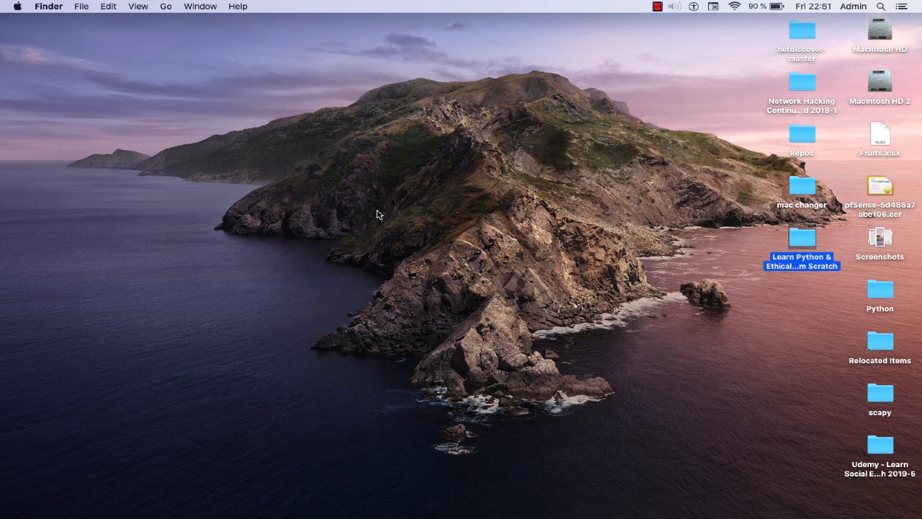
mouse_move(403, 180)
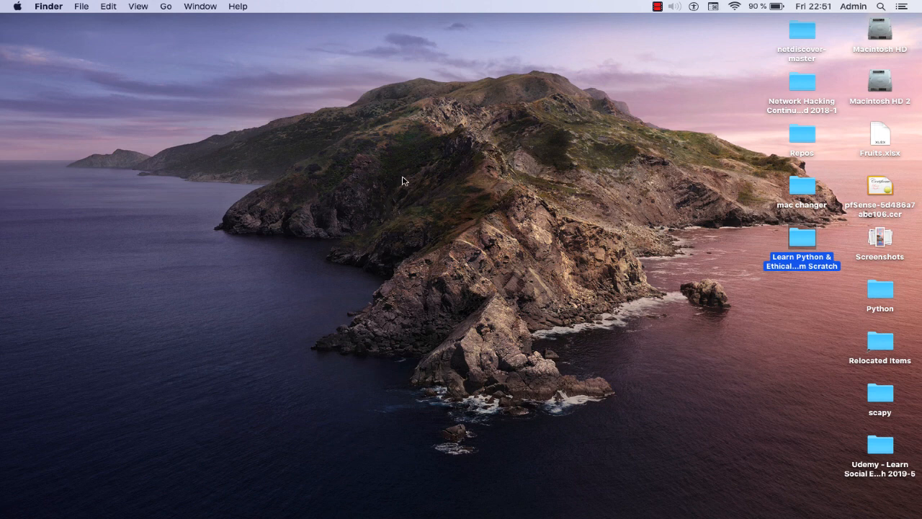
Clear the desktop selection and drop down Finder's Go menu
click(158, 64)
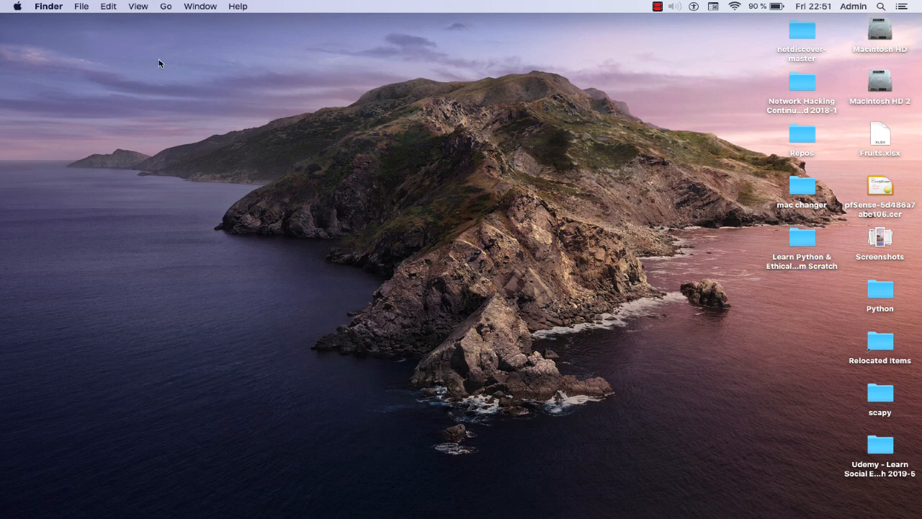
click(166, 6)
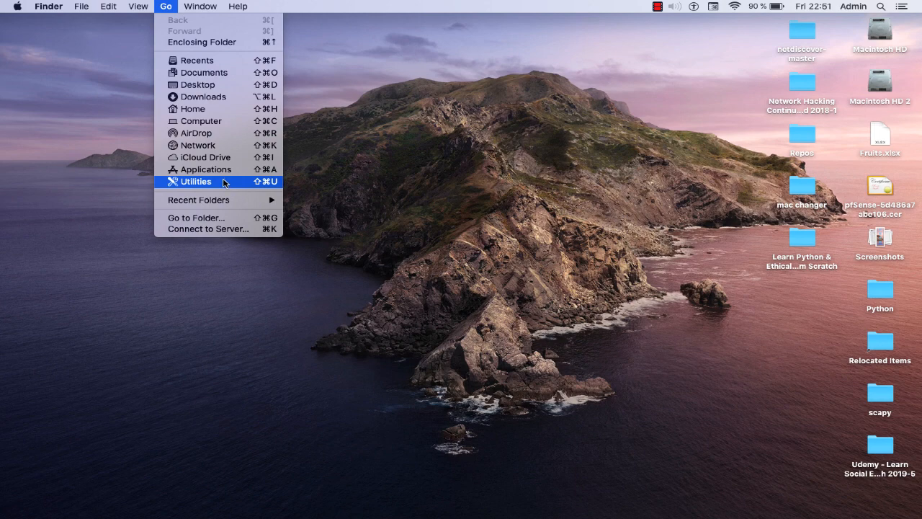
Go to the Utilities folder and launch the Screenshot app from it
click(196, 181)
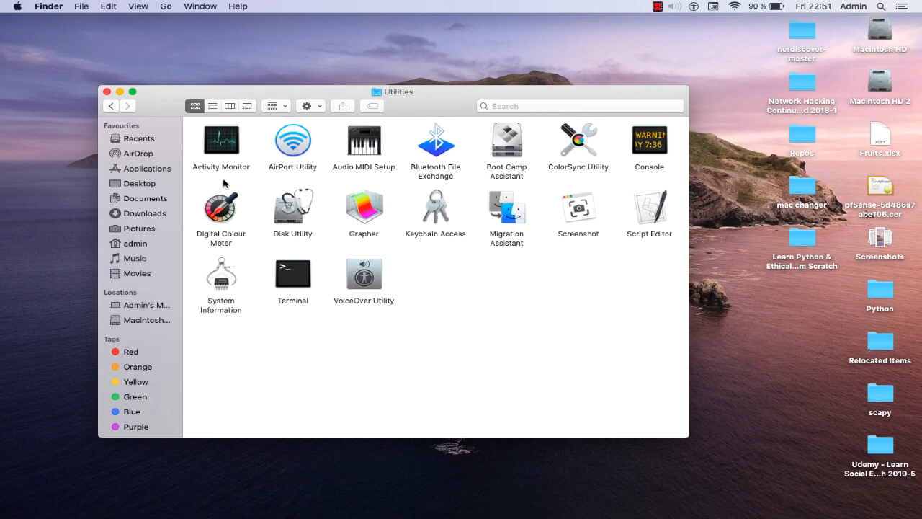
mouse_move(404, 202)
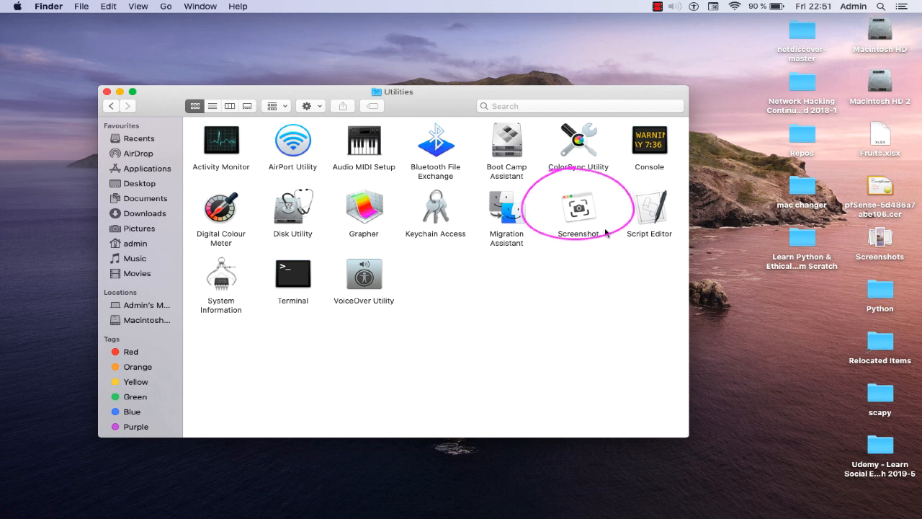
mouse_move(618, 196)
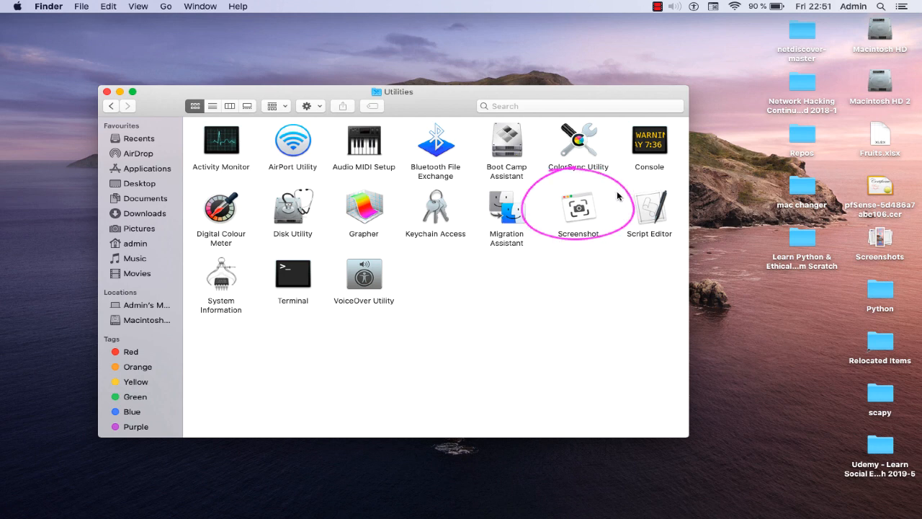
mouse_move(603, 216)
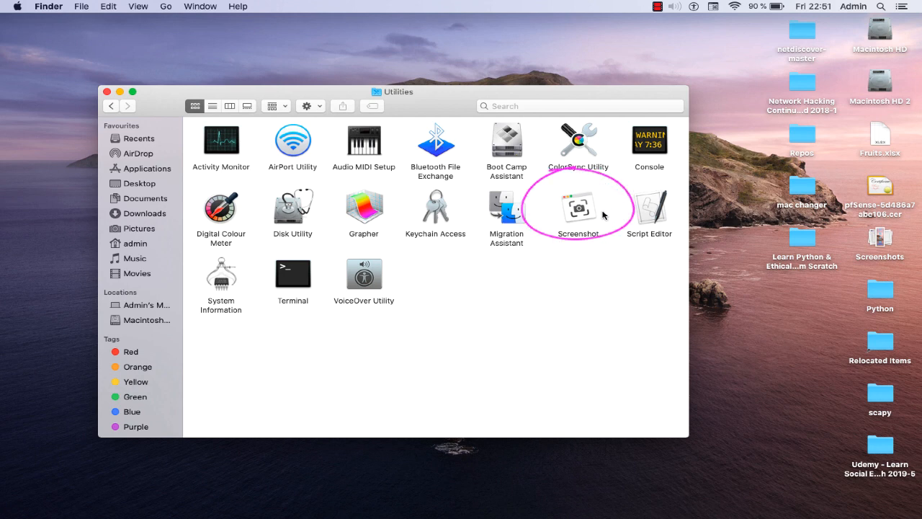
mouse_move(588, 254)
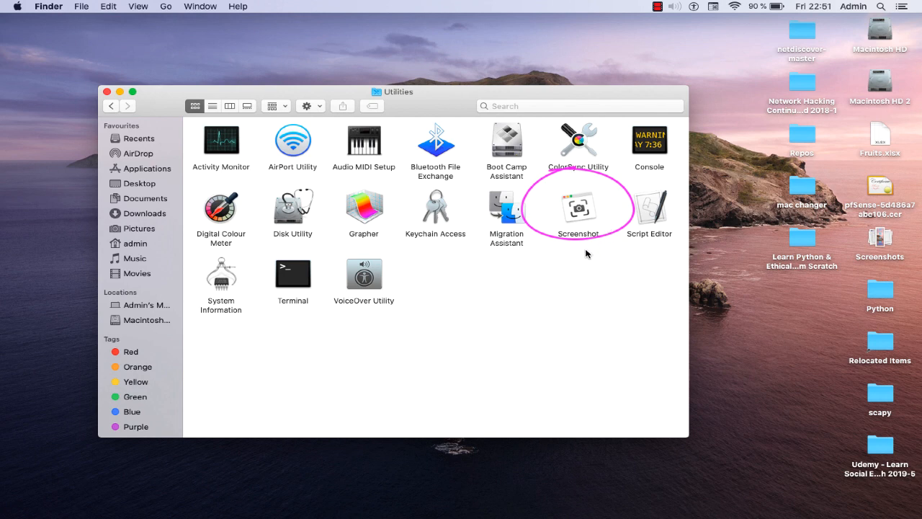
mouse_move(576, 211)
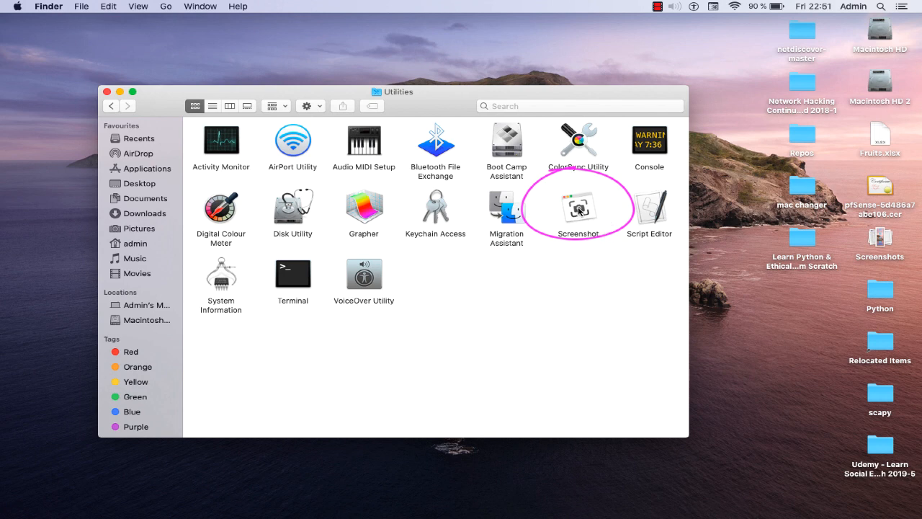
click(577, 205)
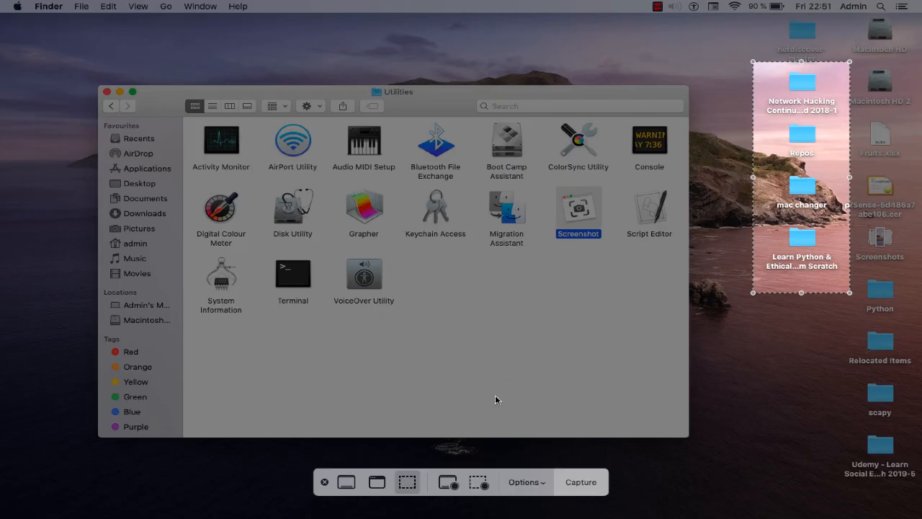
mouse_move(374, 470)
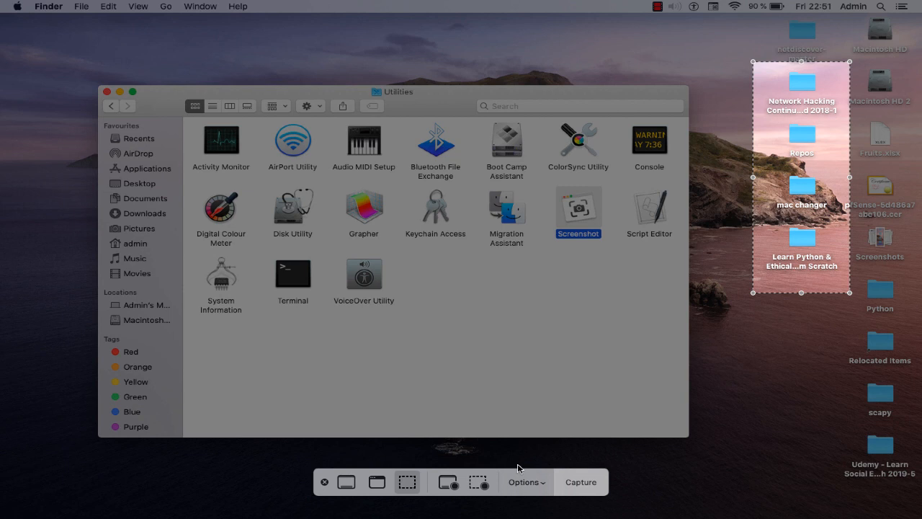
mouse_move(545, 481)
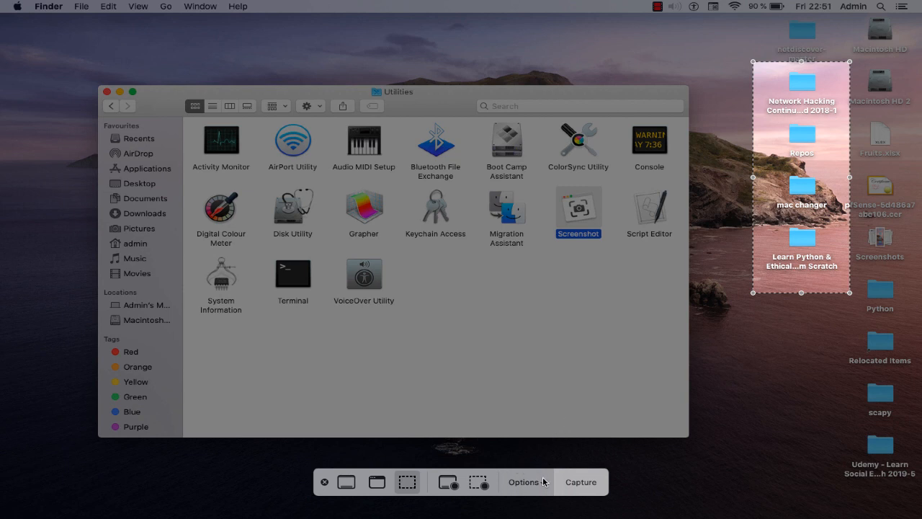
Launch Screenshot from the Utilities folder so its capture toolbar appears over the desktop
click(524, 481)
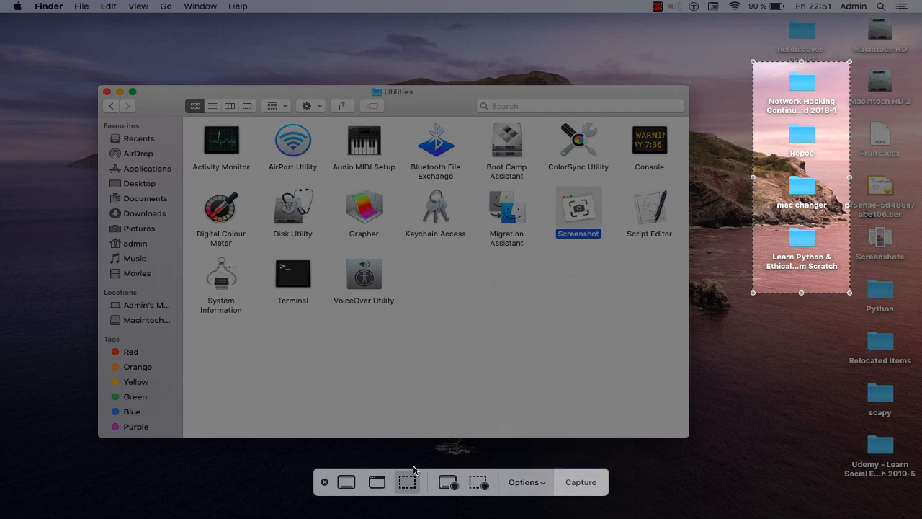
mouse_move(523, 481)
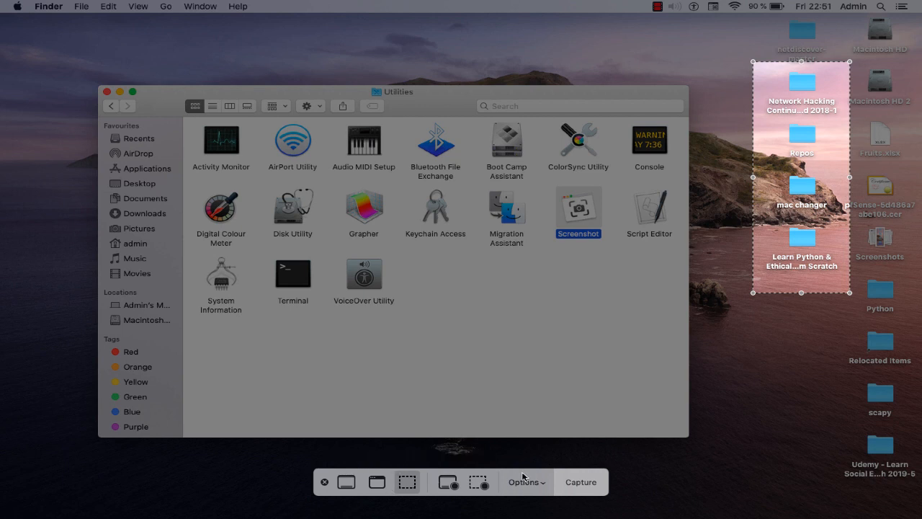
mouse_move(570, 452)
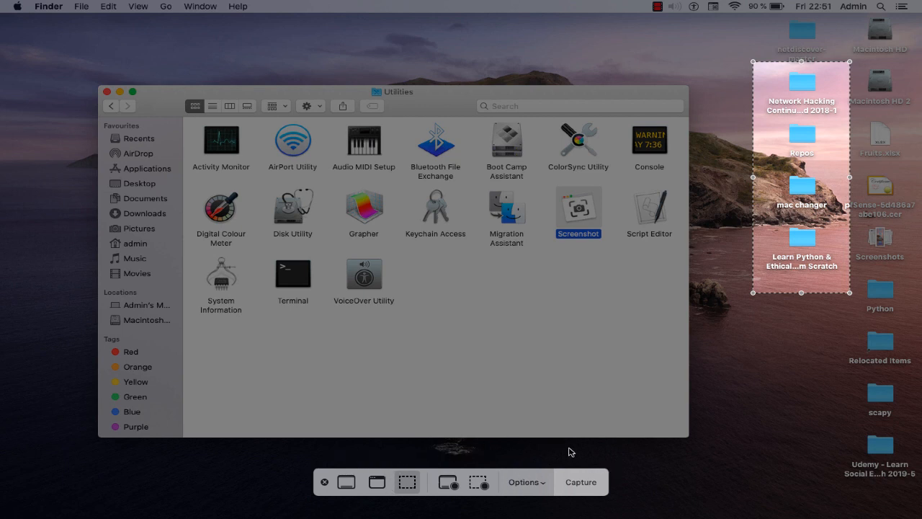
mouse_move(408, 464)
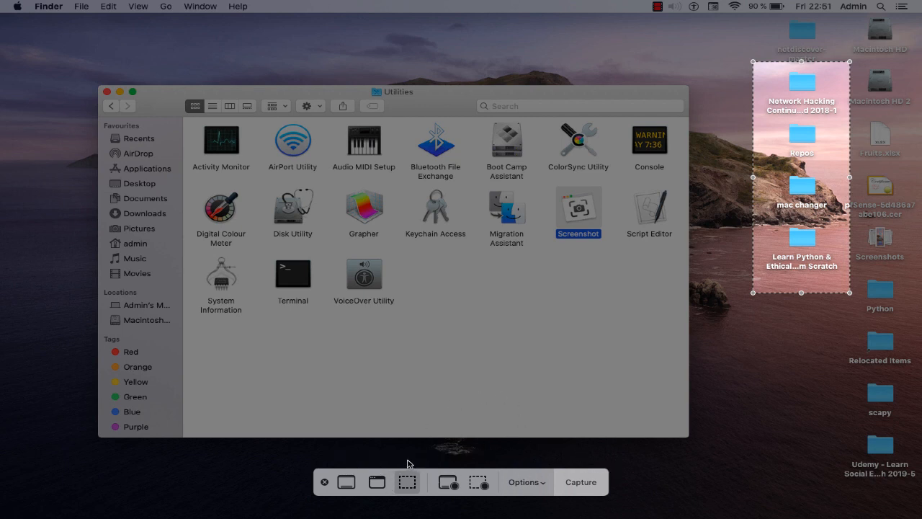